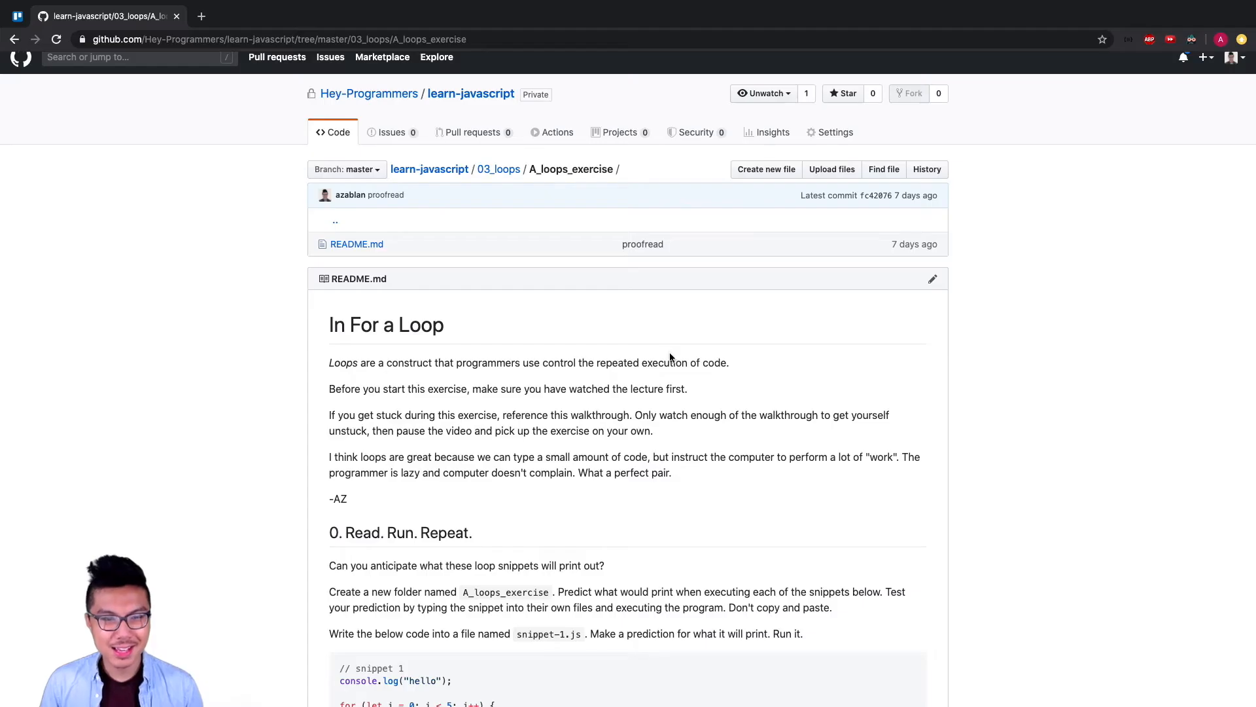
Review the snippet-1.js loop code and save the file with Cmd+S
scroll("down", 3)
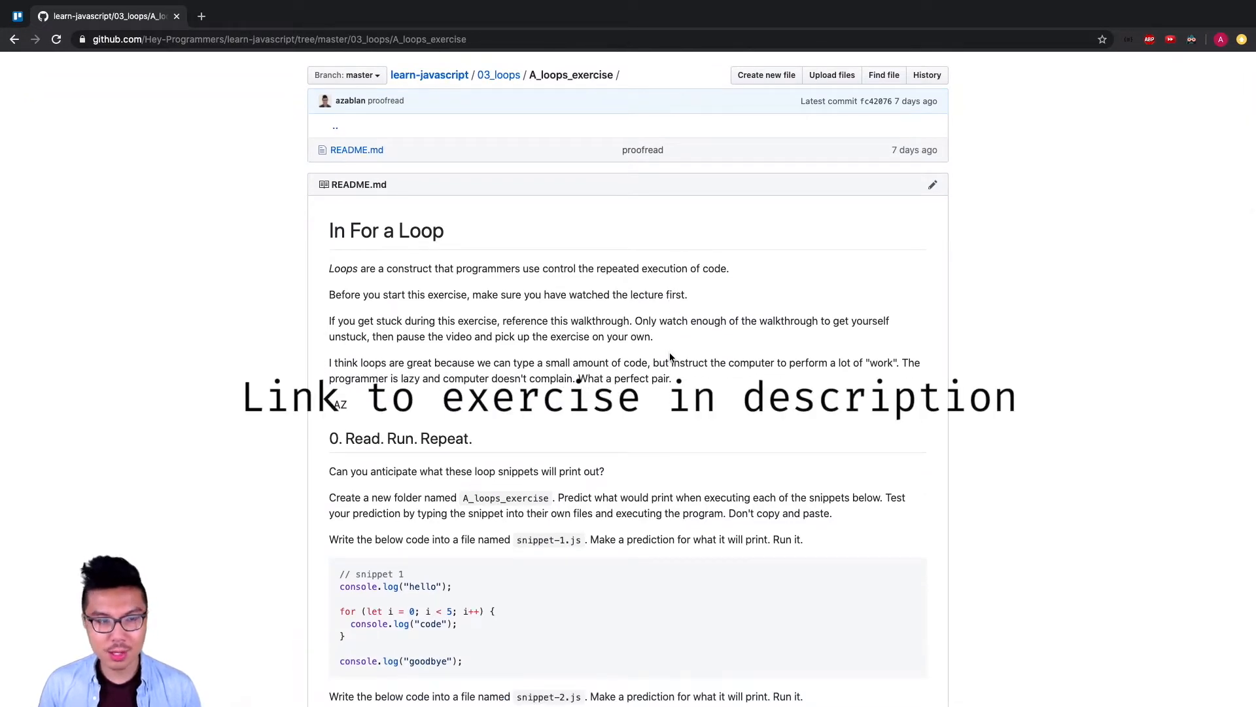
scroll("down", 3)
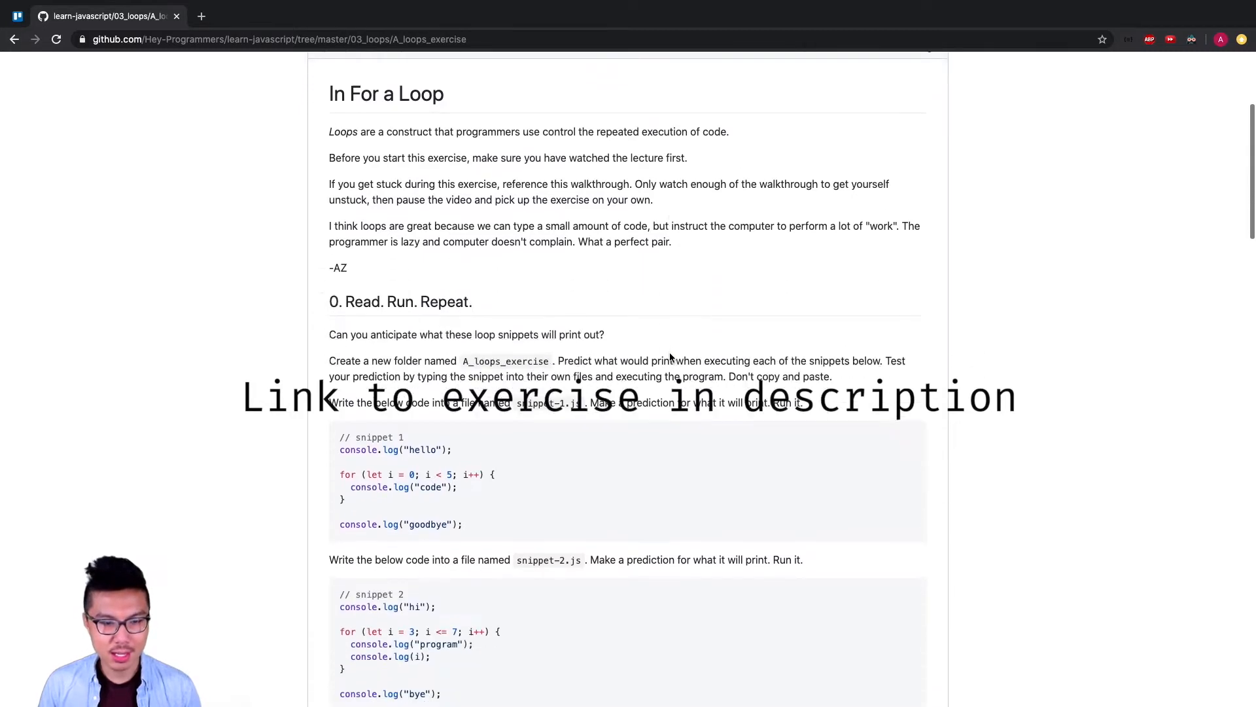
scroll("down", 3)
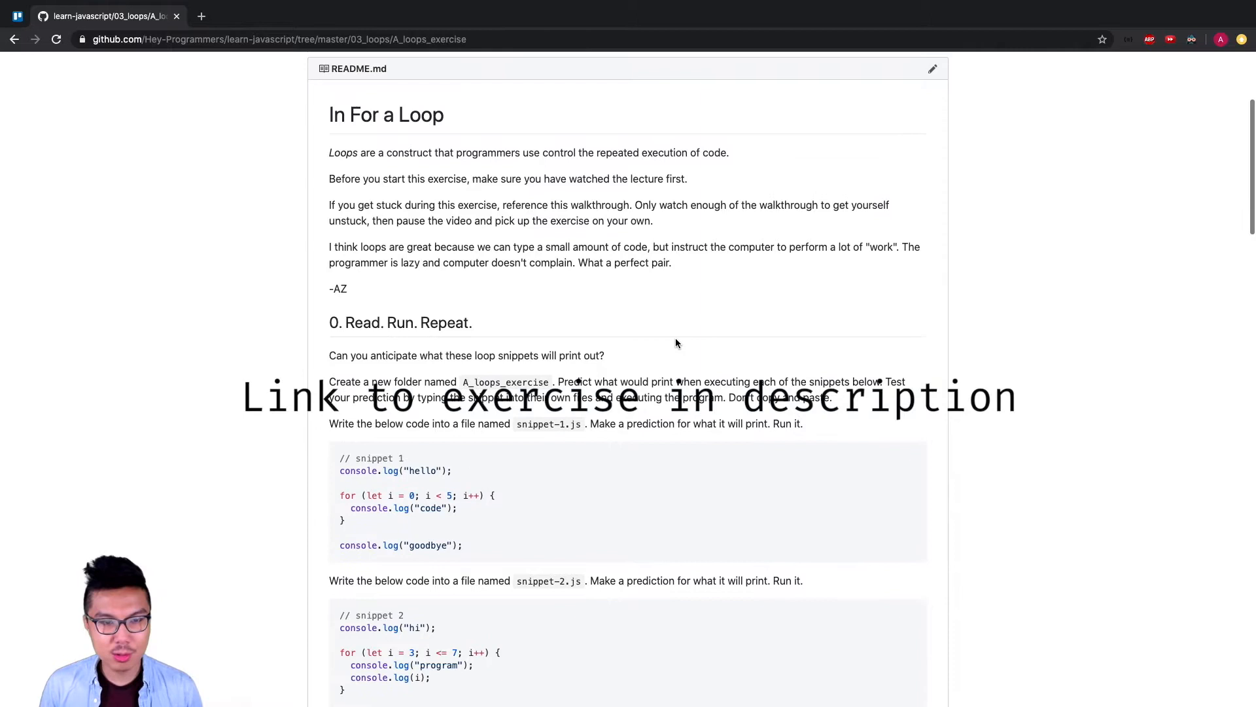
scroll("down", 3)
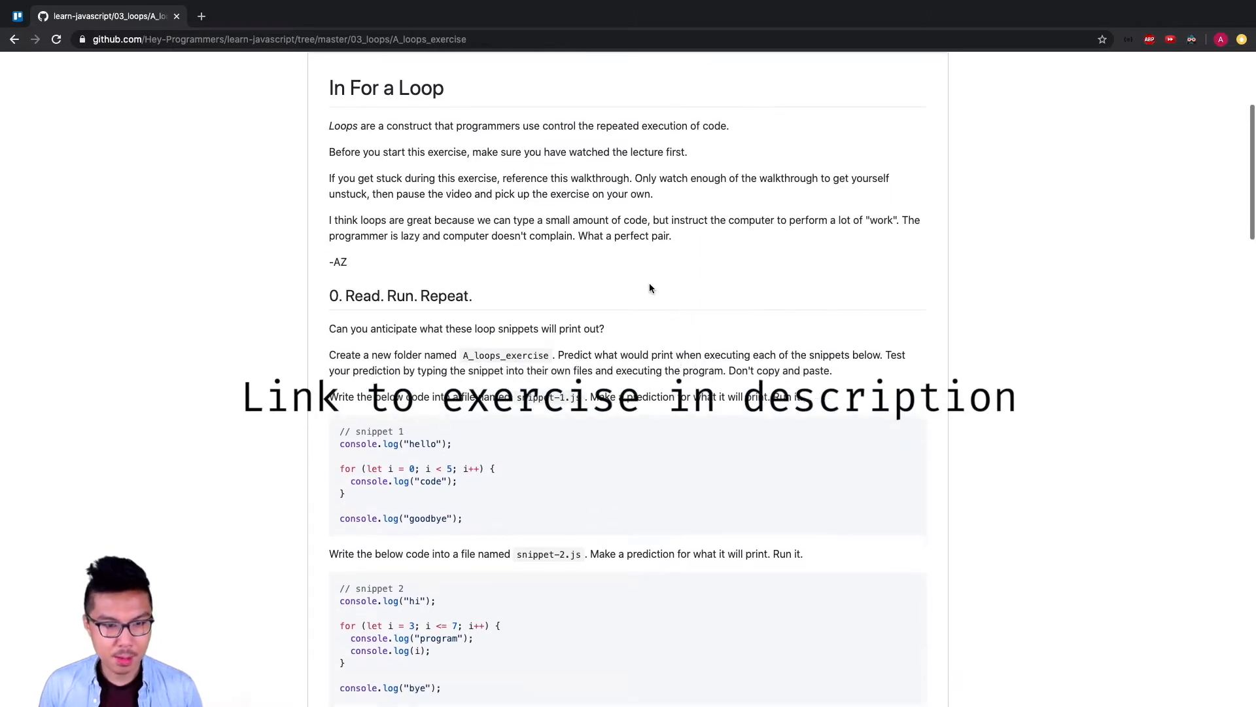
scroll("down", 3)
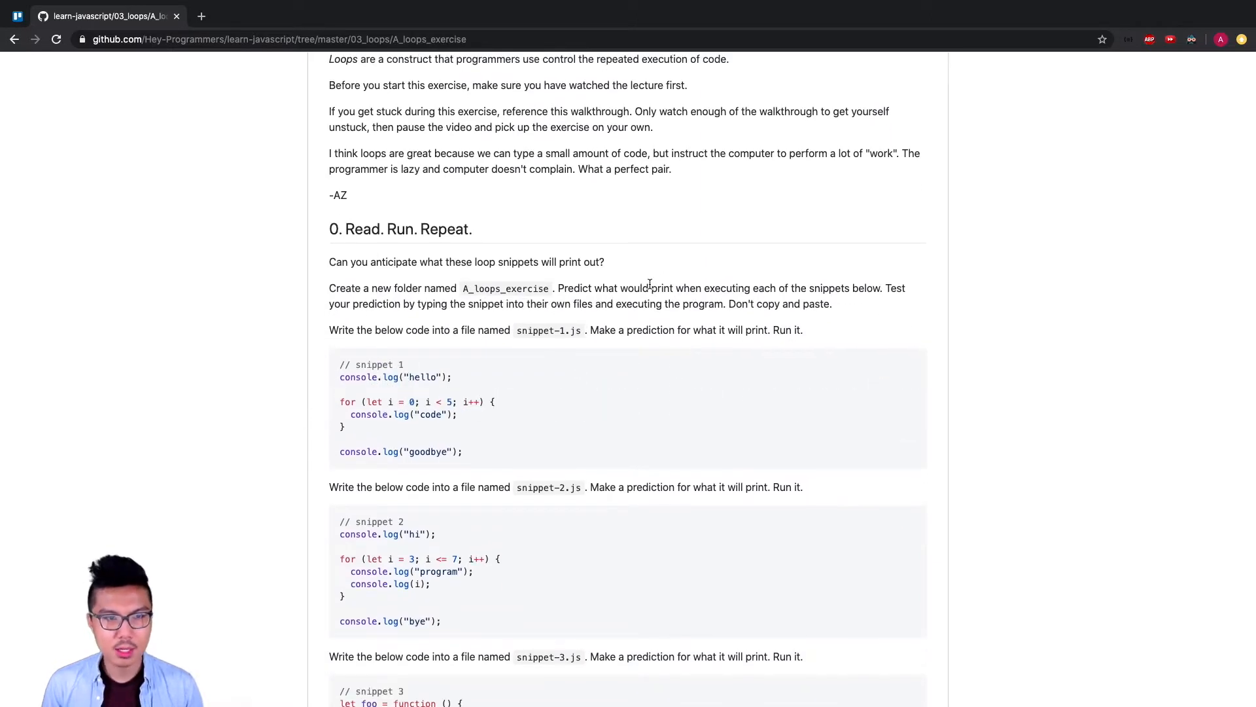
scroll("up", 3)
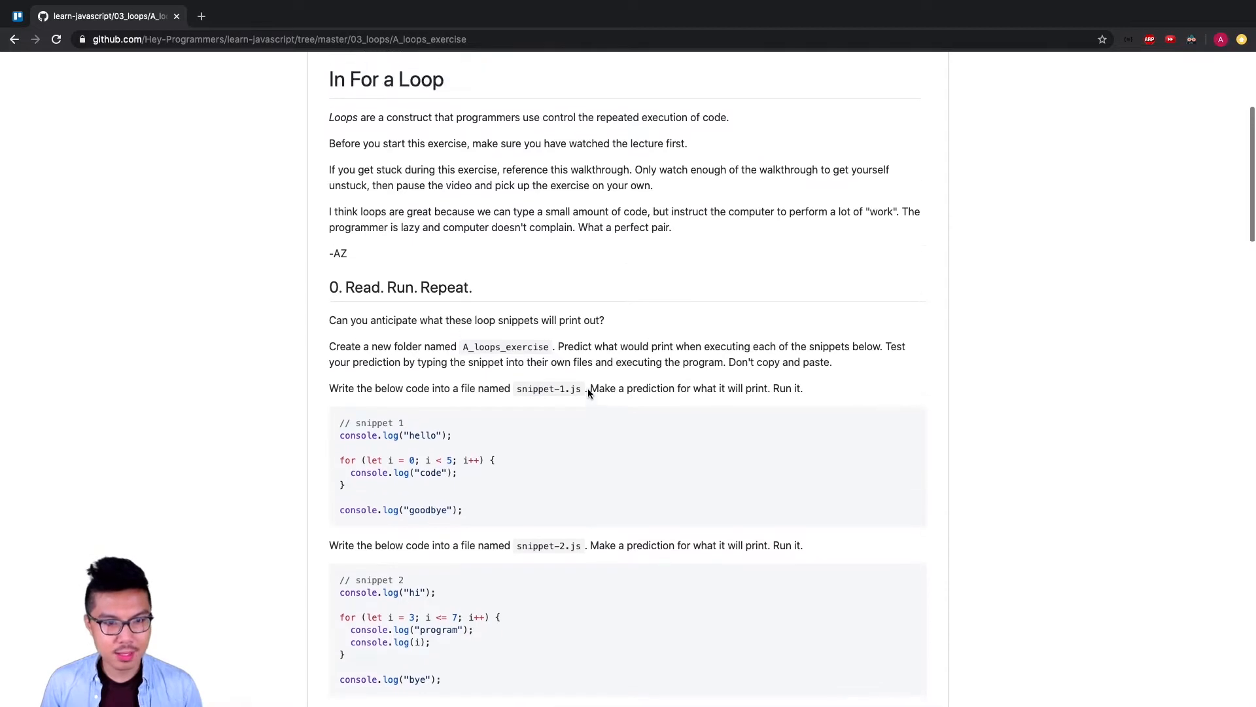
mouse_move(494, 441)
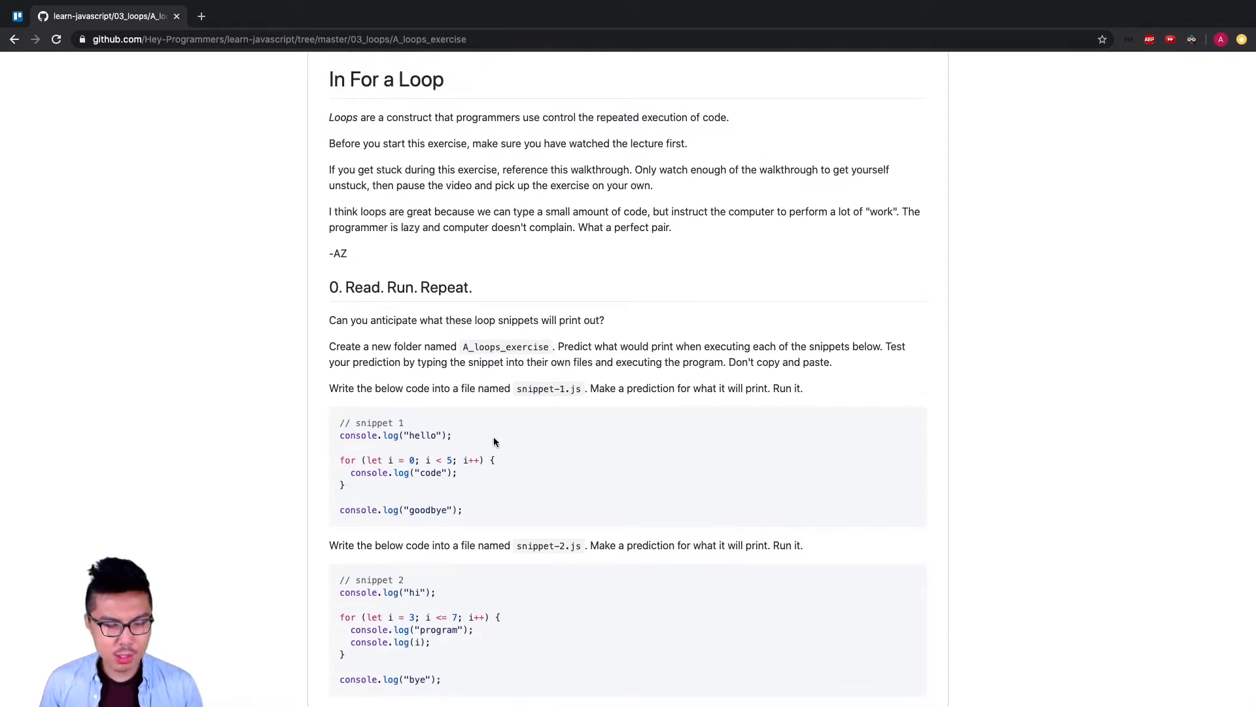
scroll("down", 3)
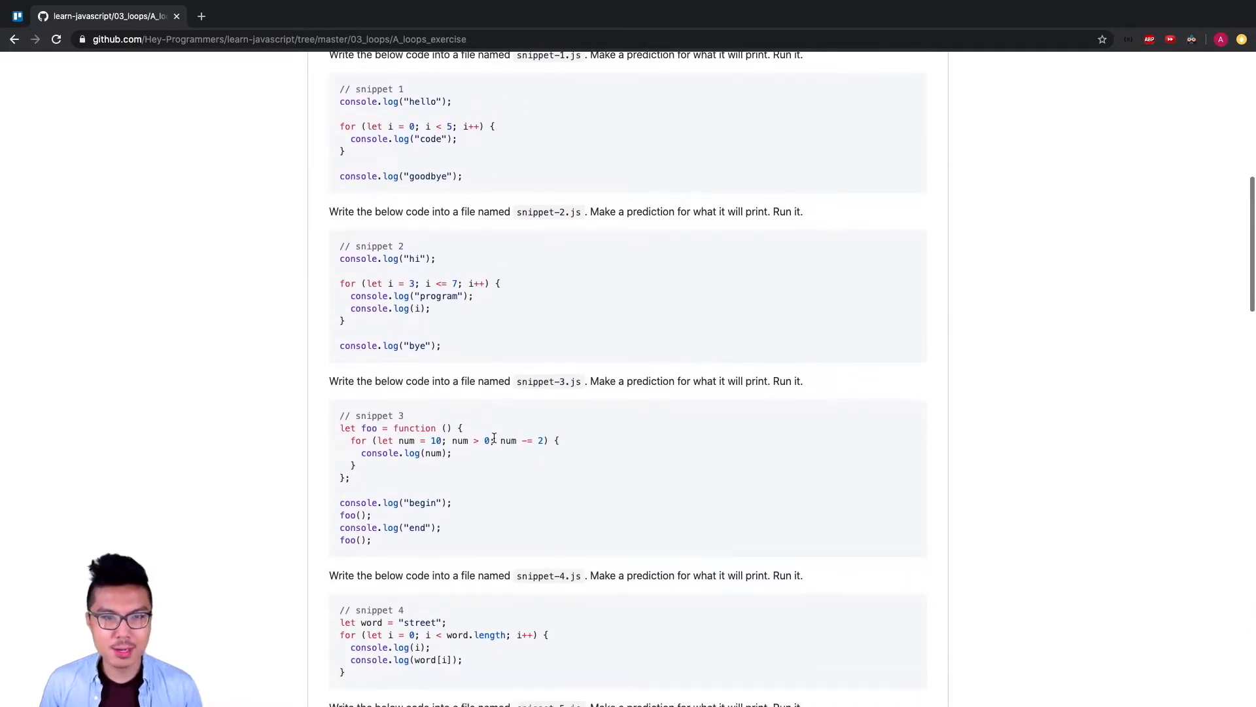
scroll("up", 3)
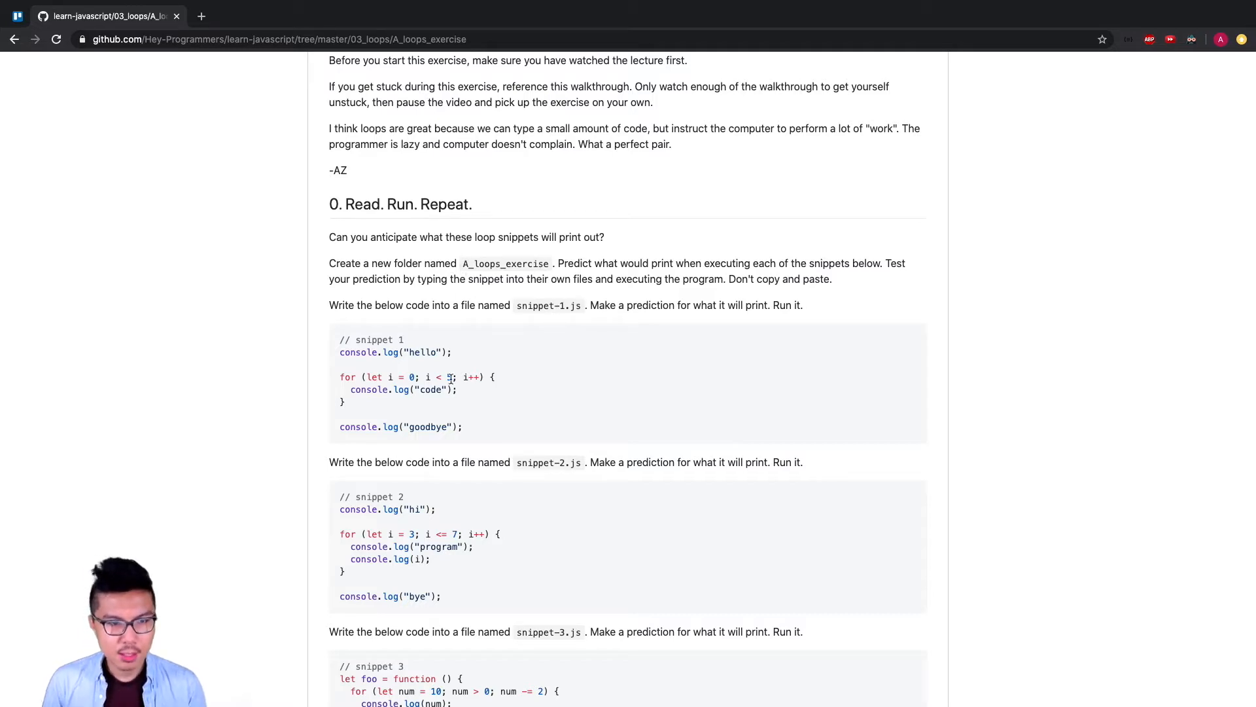
left_click_drag(340, 339, 462, 427)
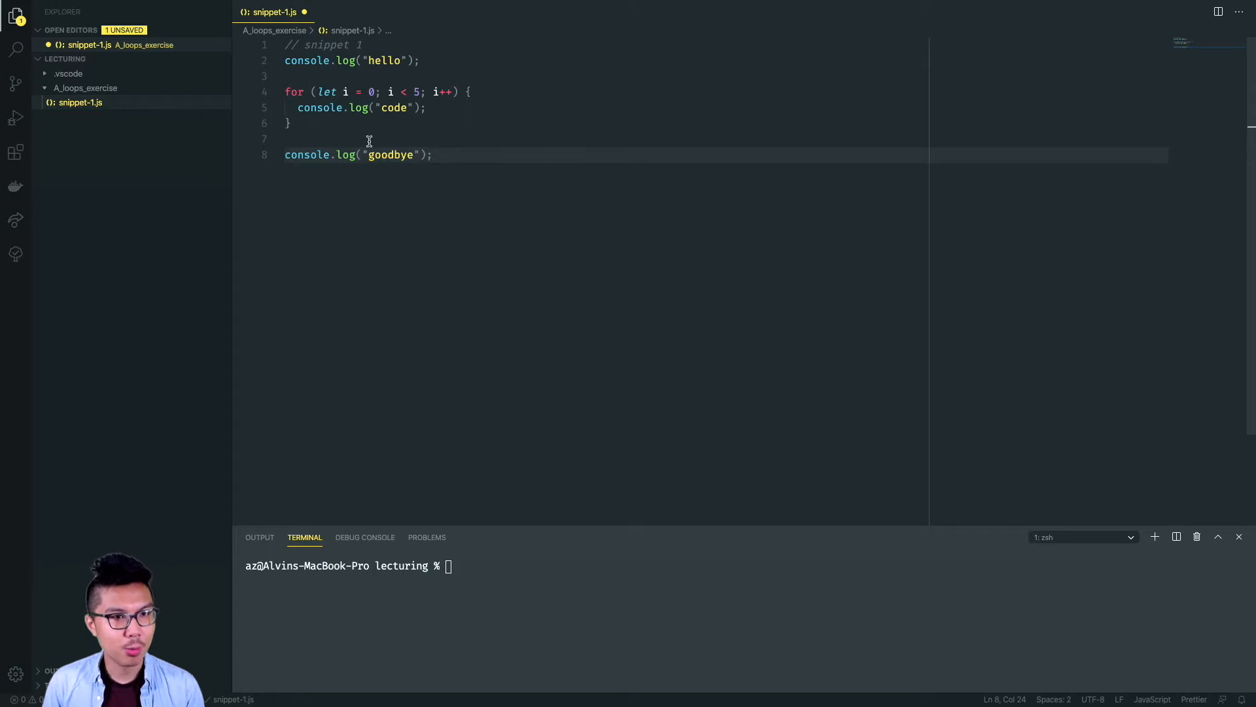
mouse_move(483, 177)
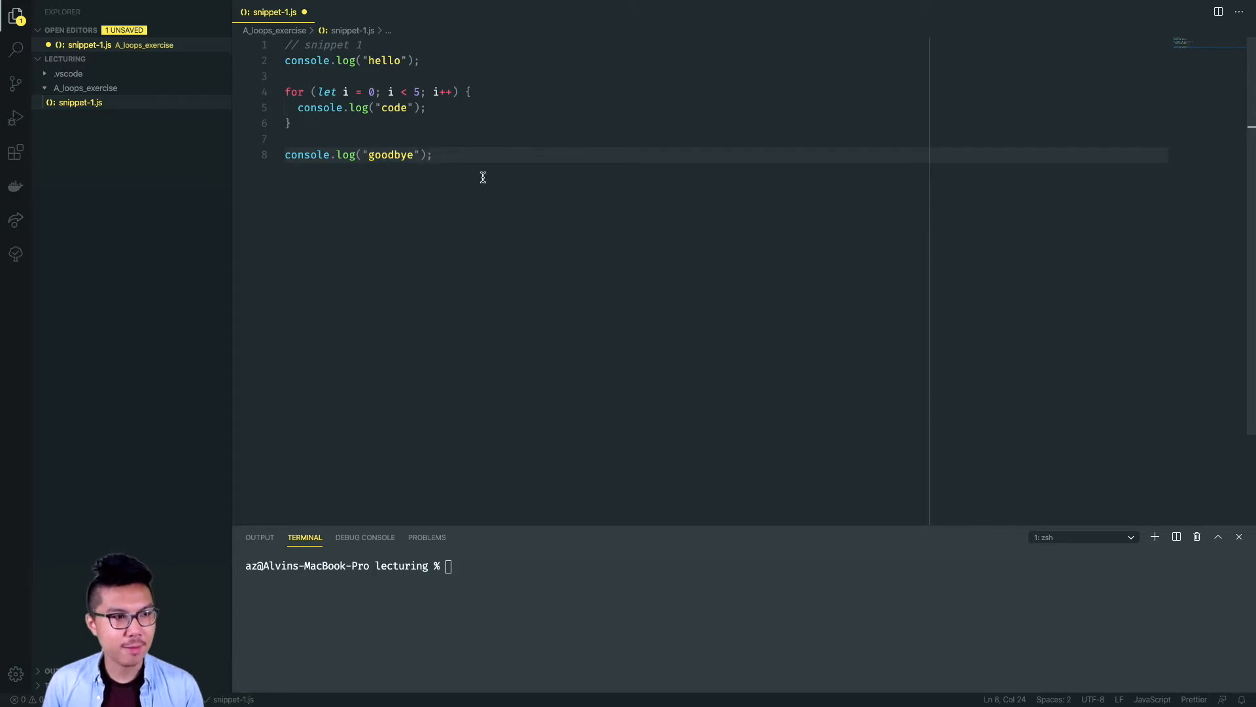
key("cmd+s")
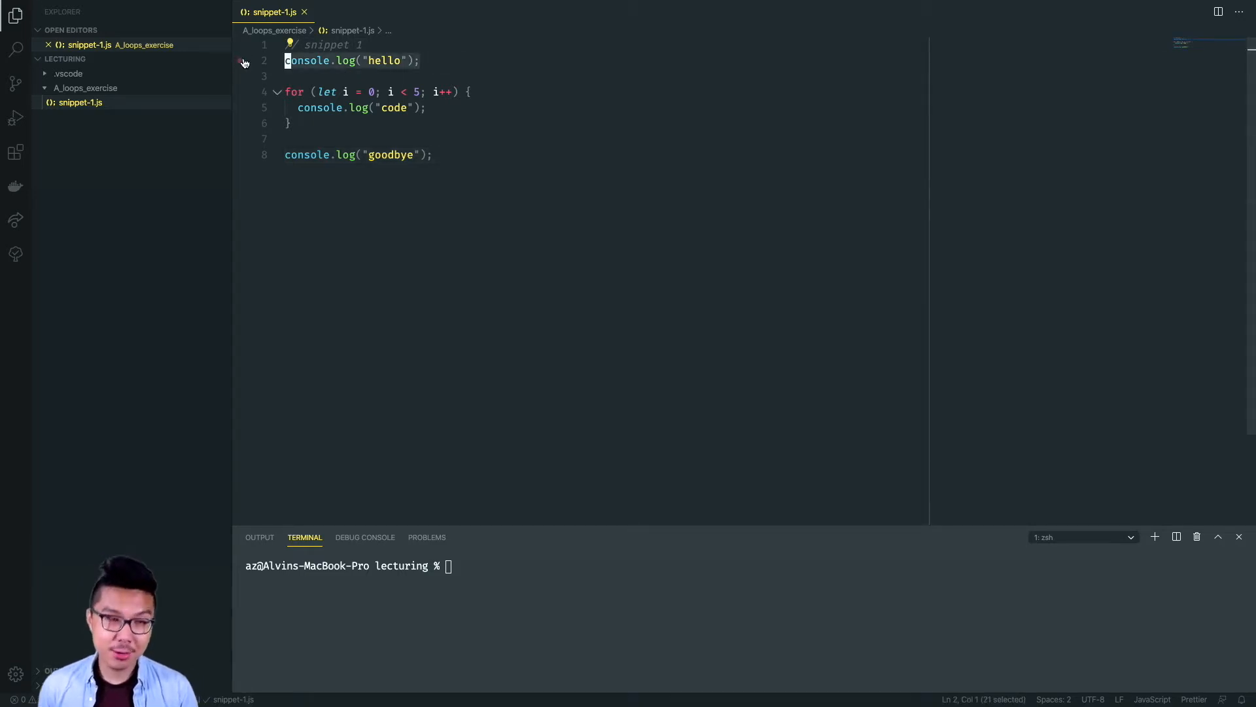
Highlight the loop variable i and the goodbye string to explain them
left_click(240, 61)
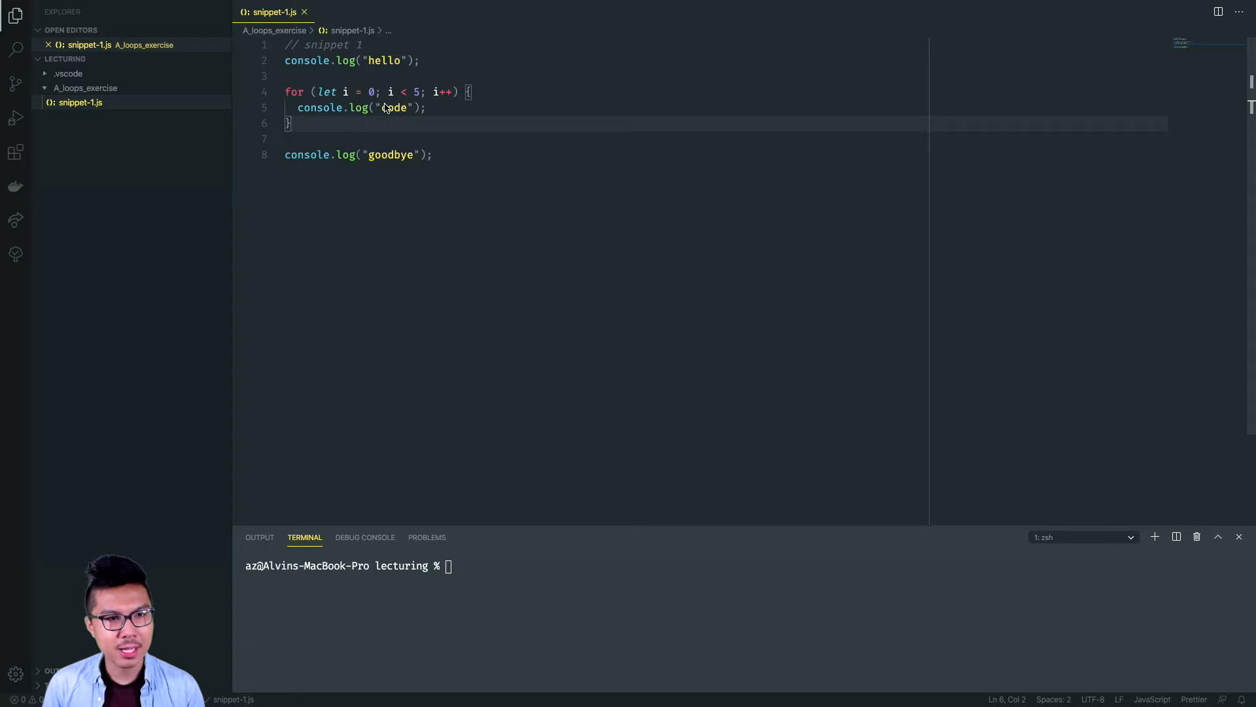
mouse_move(359, 87)
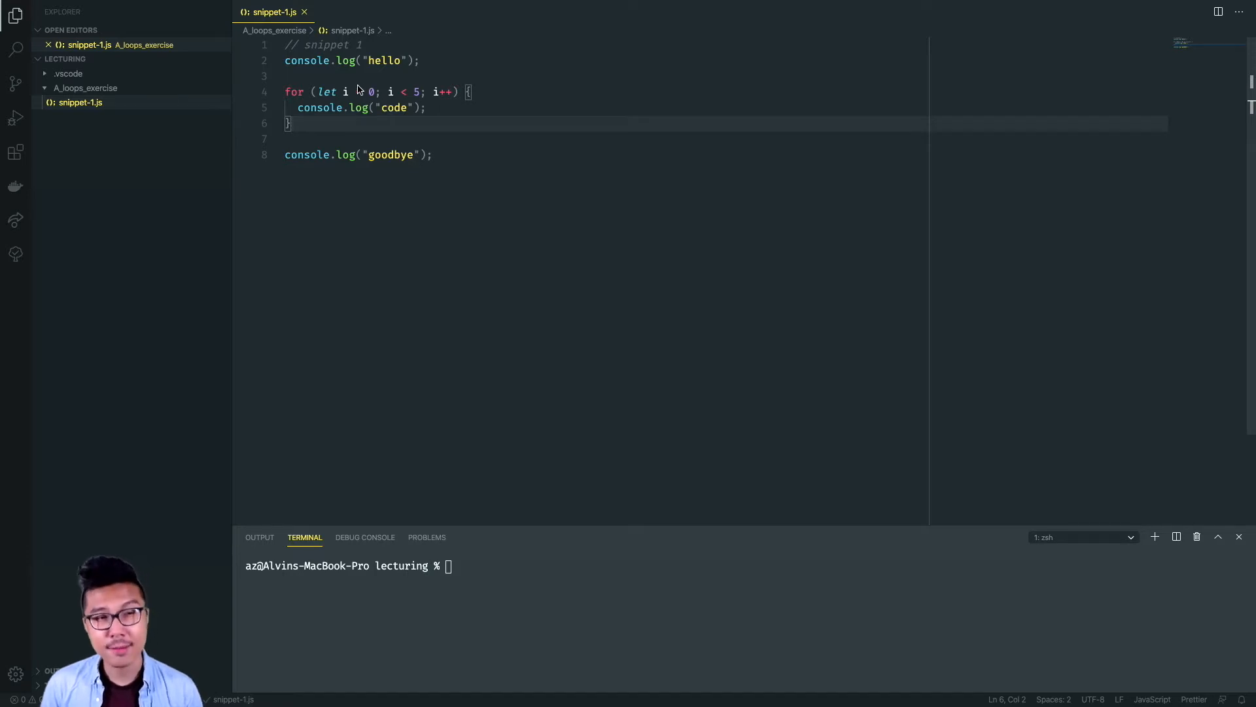
double_click(345, 92)
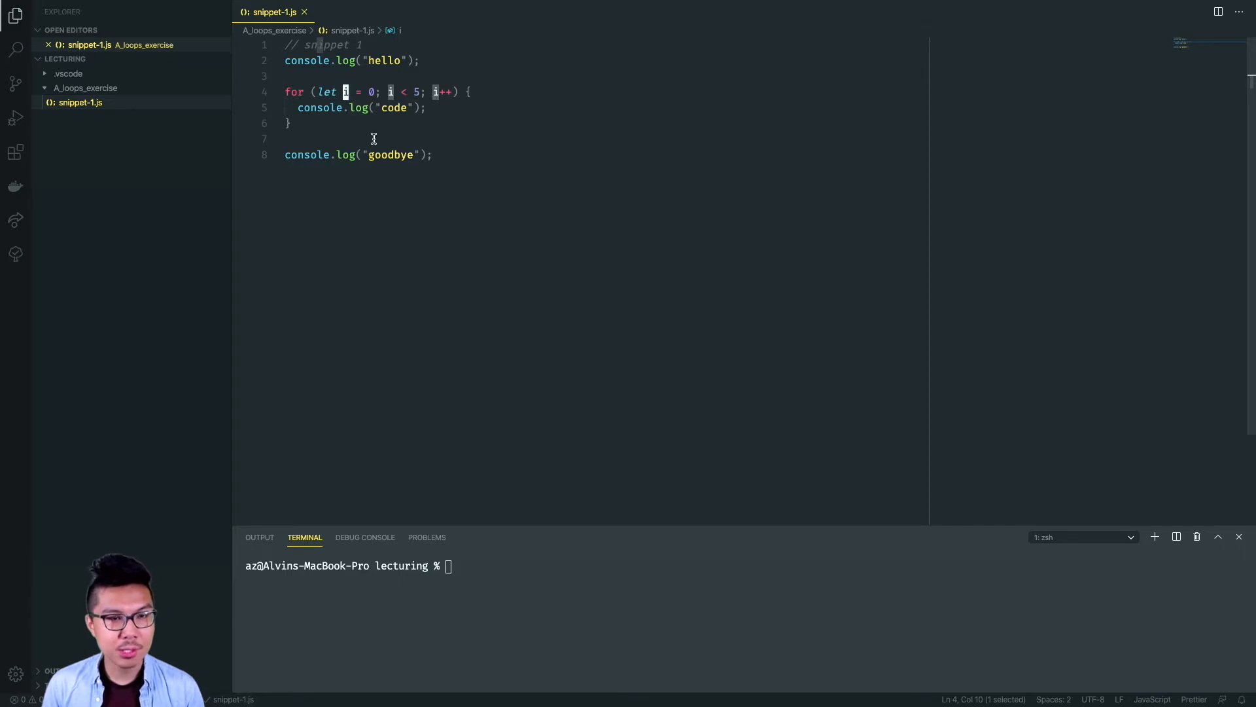
mouse_move(430, 126)
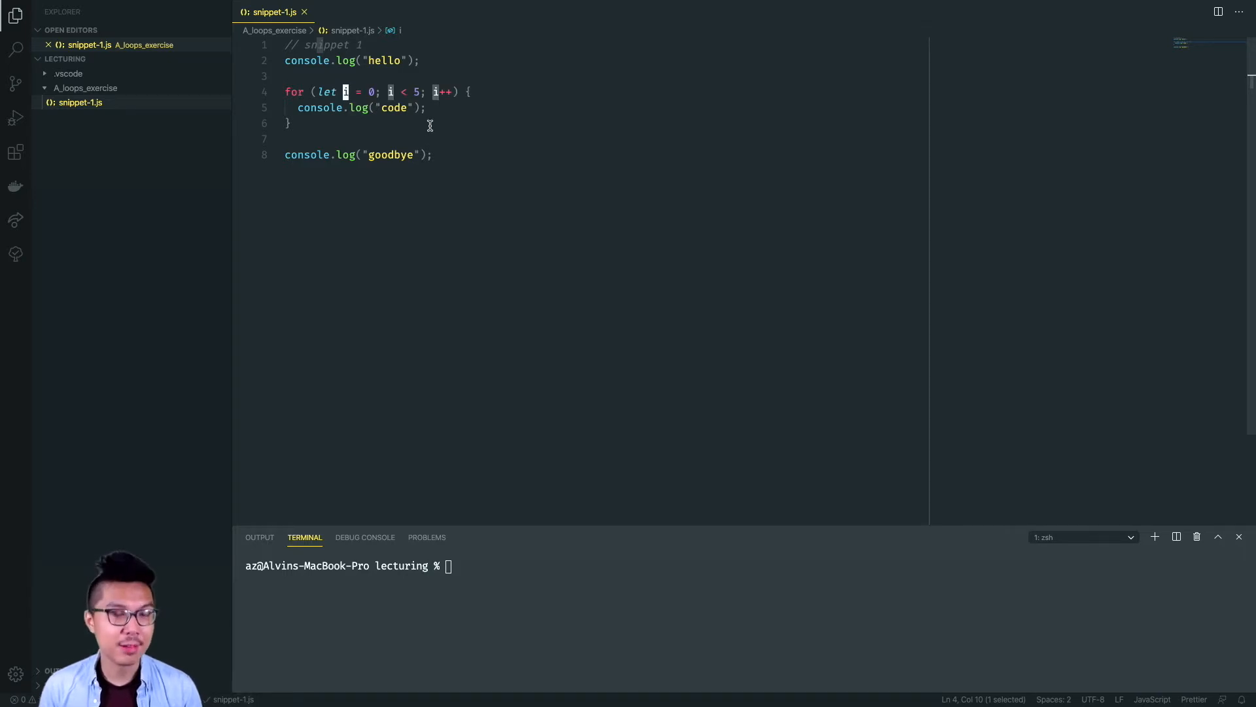
mouse_move(415, 99)
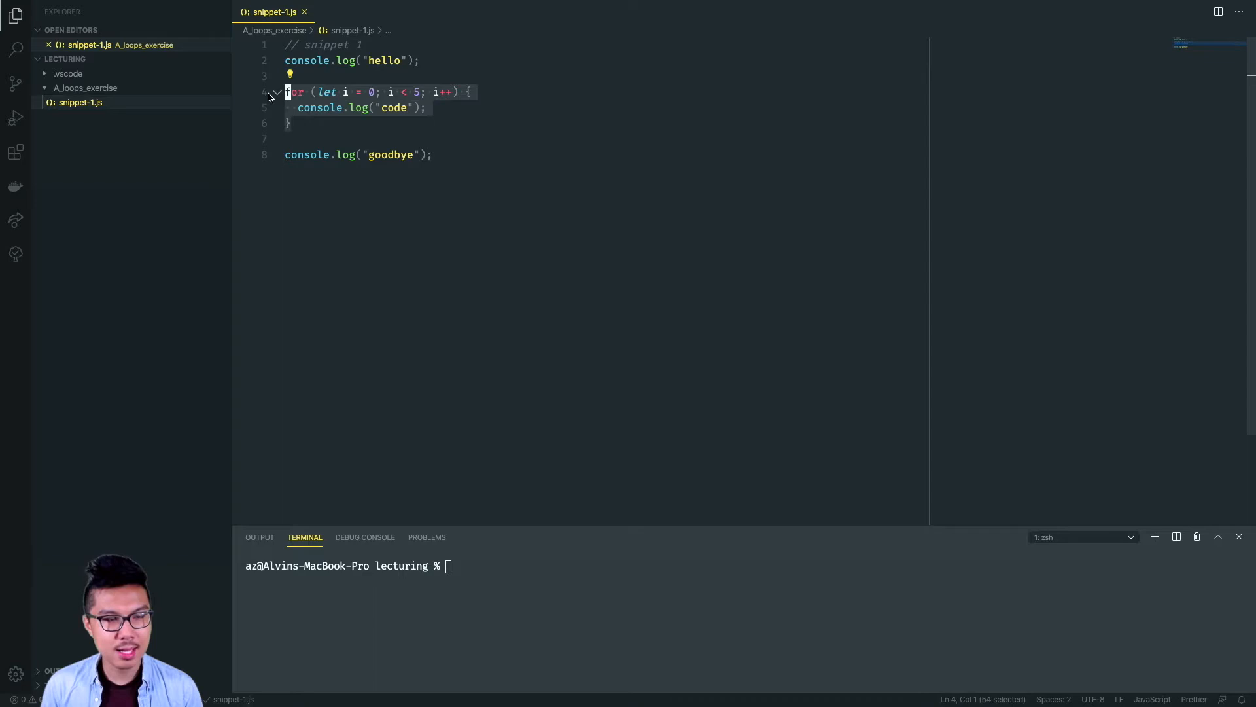
double_click(392, 154)
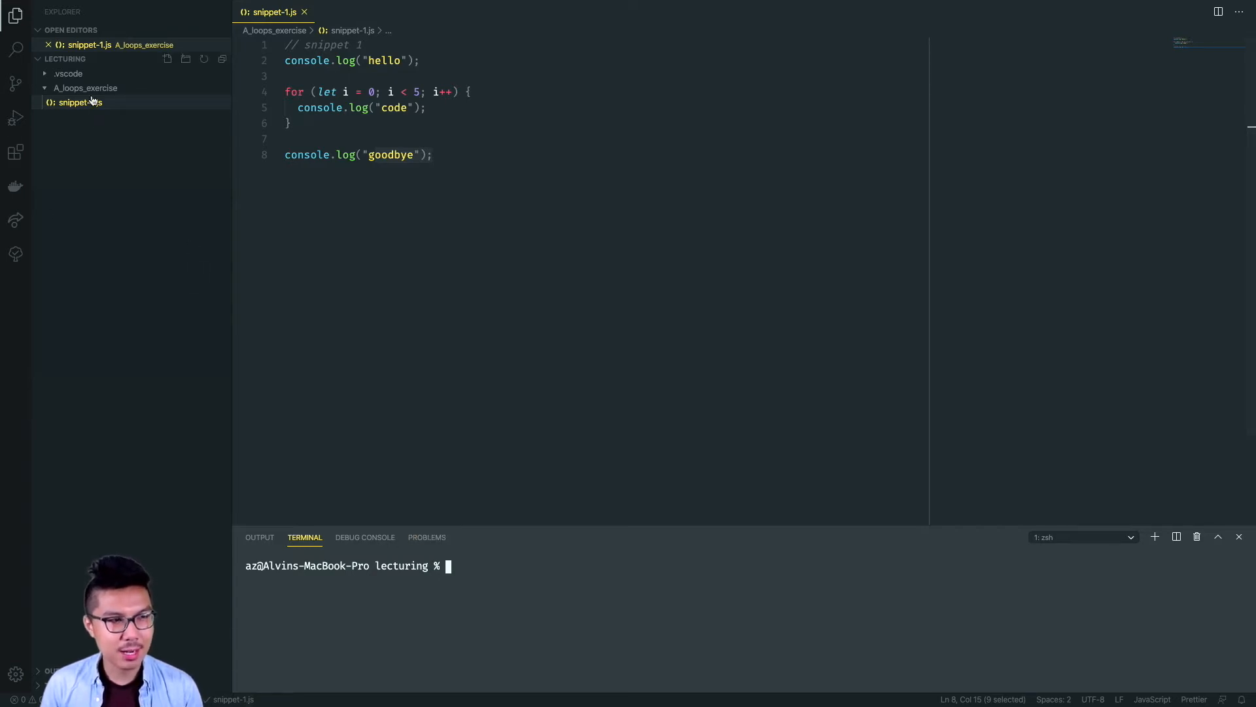
In the terminal, list and enter A_loops_exercise, then run node snippet-1.js
type("ls")
type("cd A_loops_exercise")
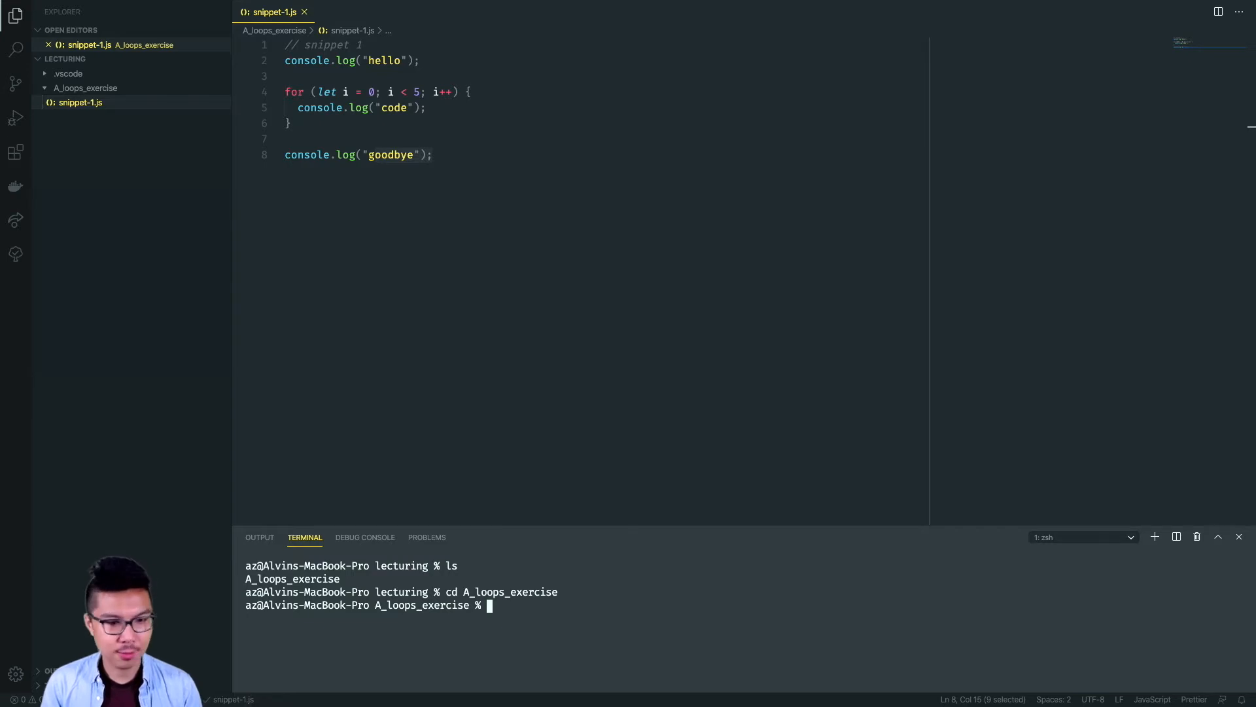
type("ls")
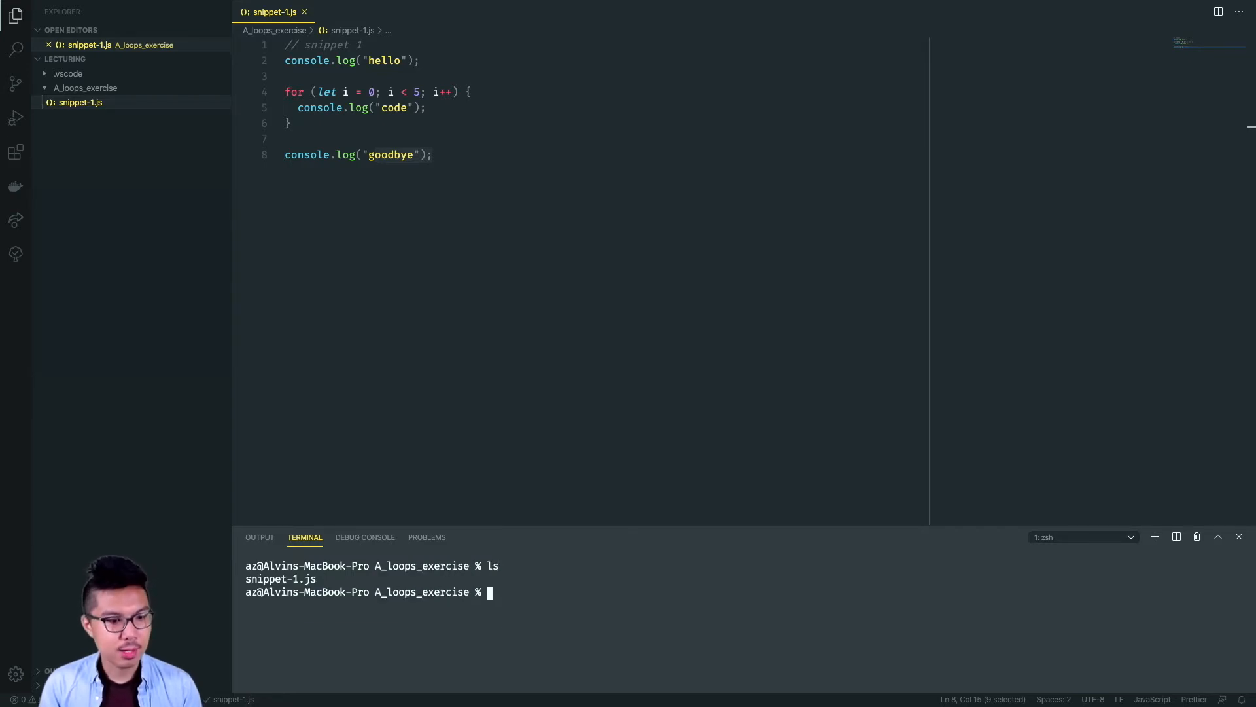
type("node snippet-1.js")
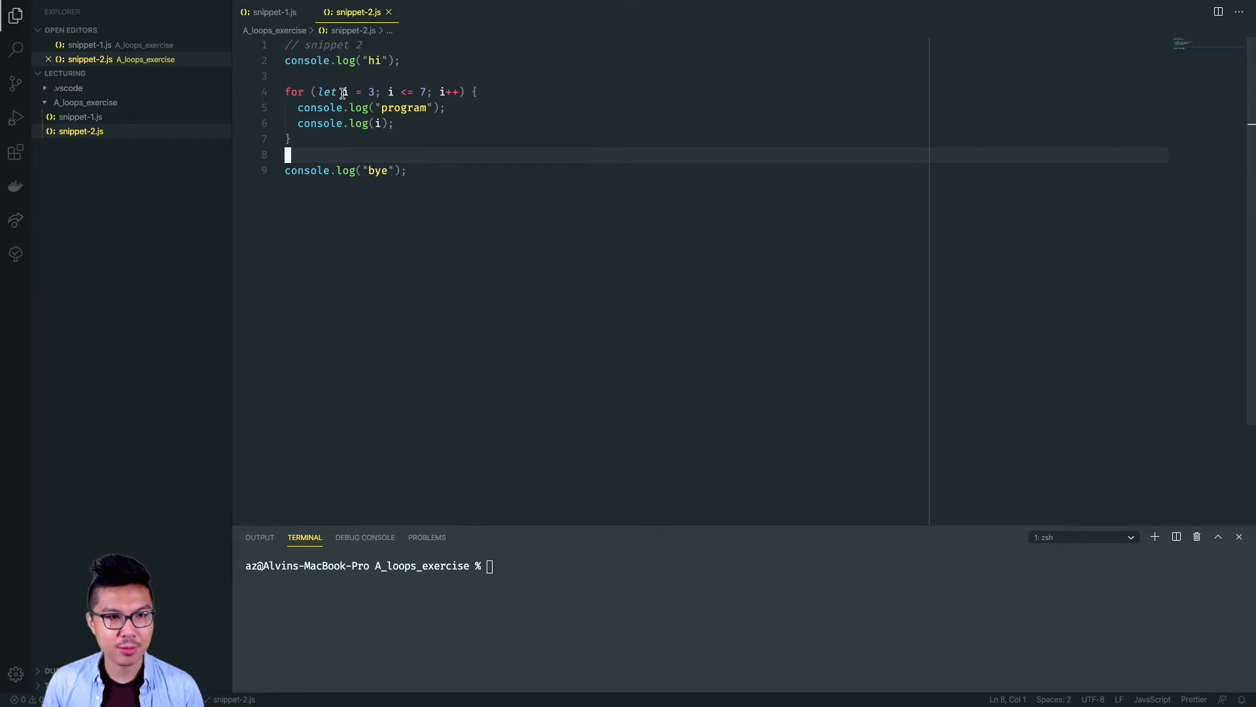
Write snippet-2.js with a loop from 3 to 7 logging "program" and i
double_click(369, 92)
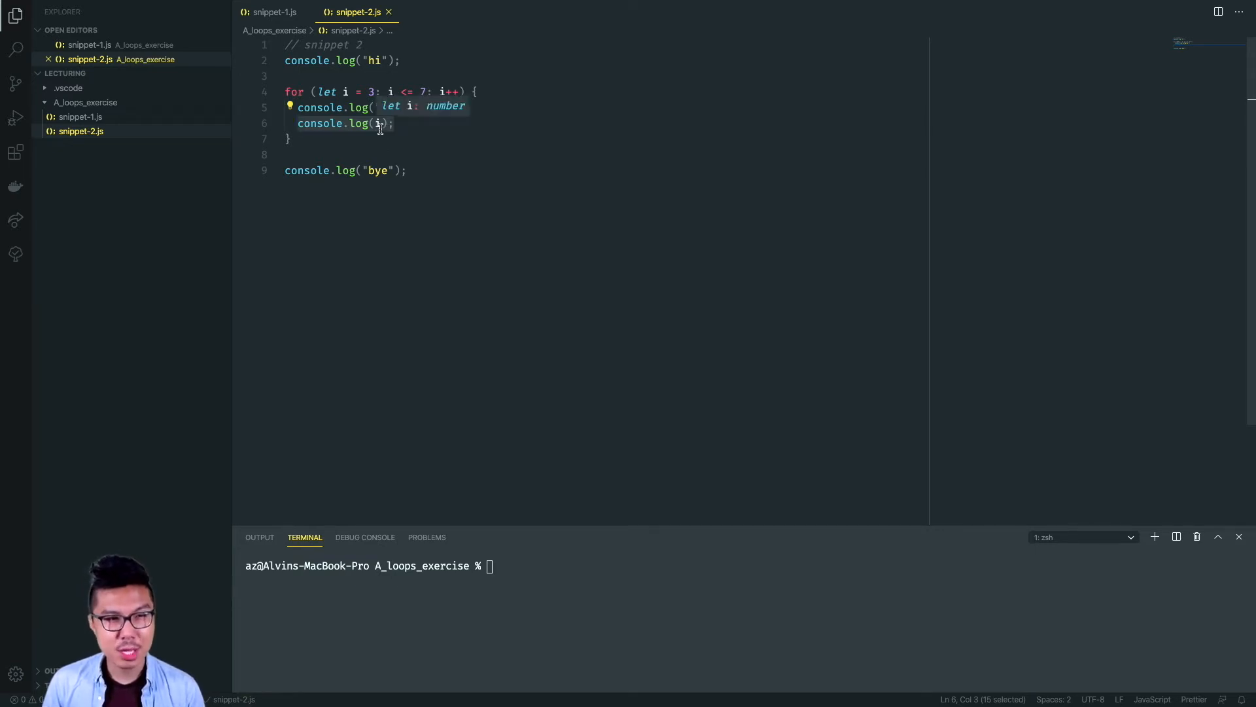
type("\"program\");")
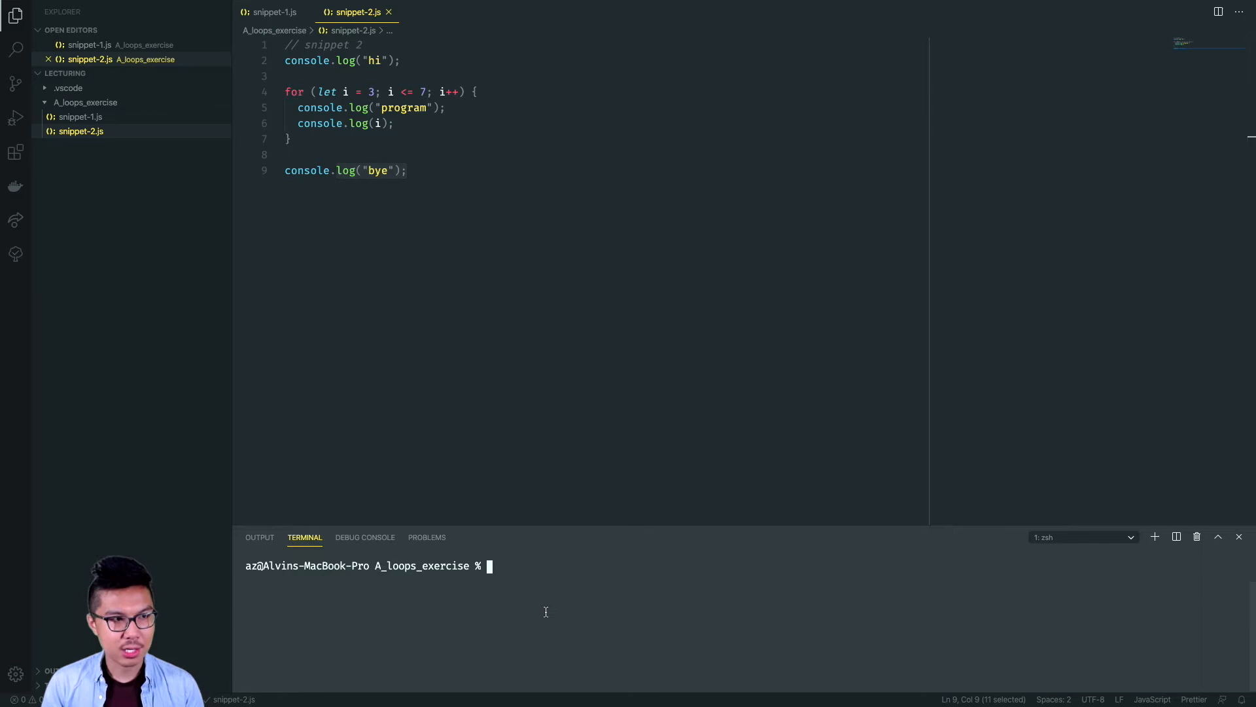
Run node snippet-2.js, printing hi, program with 3 through 7, then bye
type("node snippet-2.js")
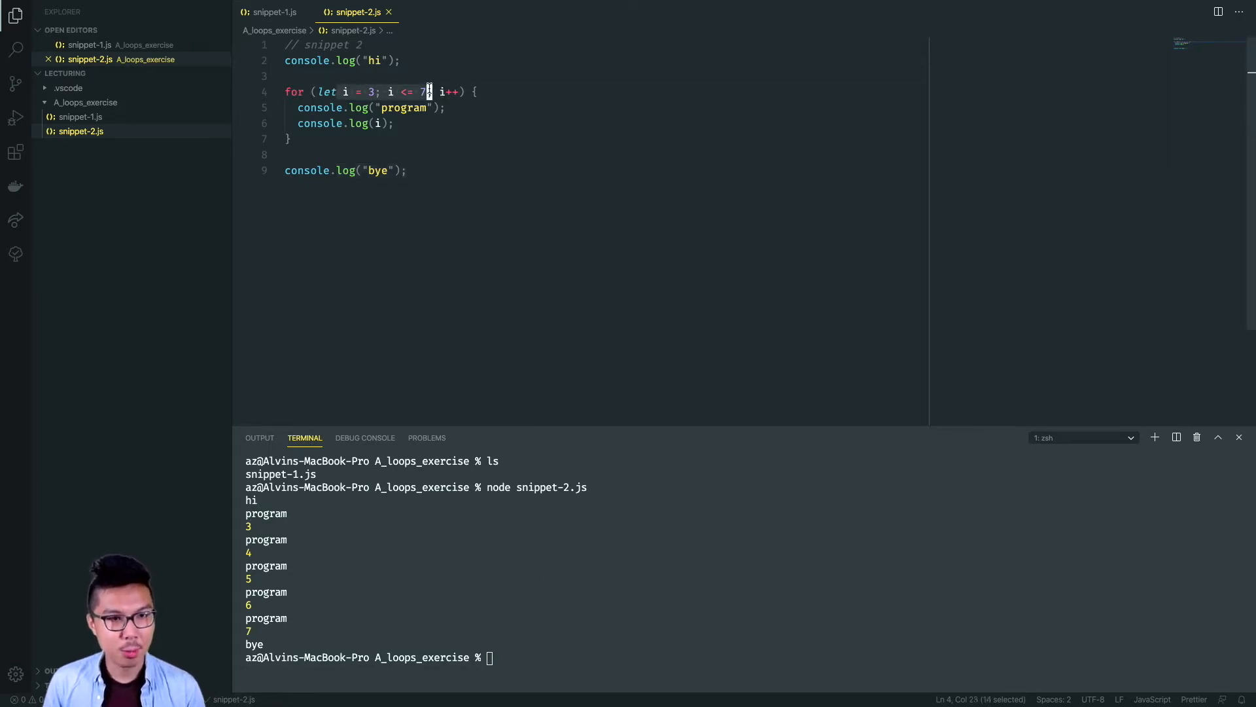
mouse_move(359, 576)
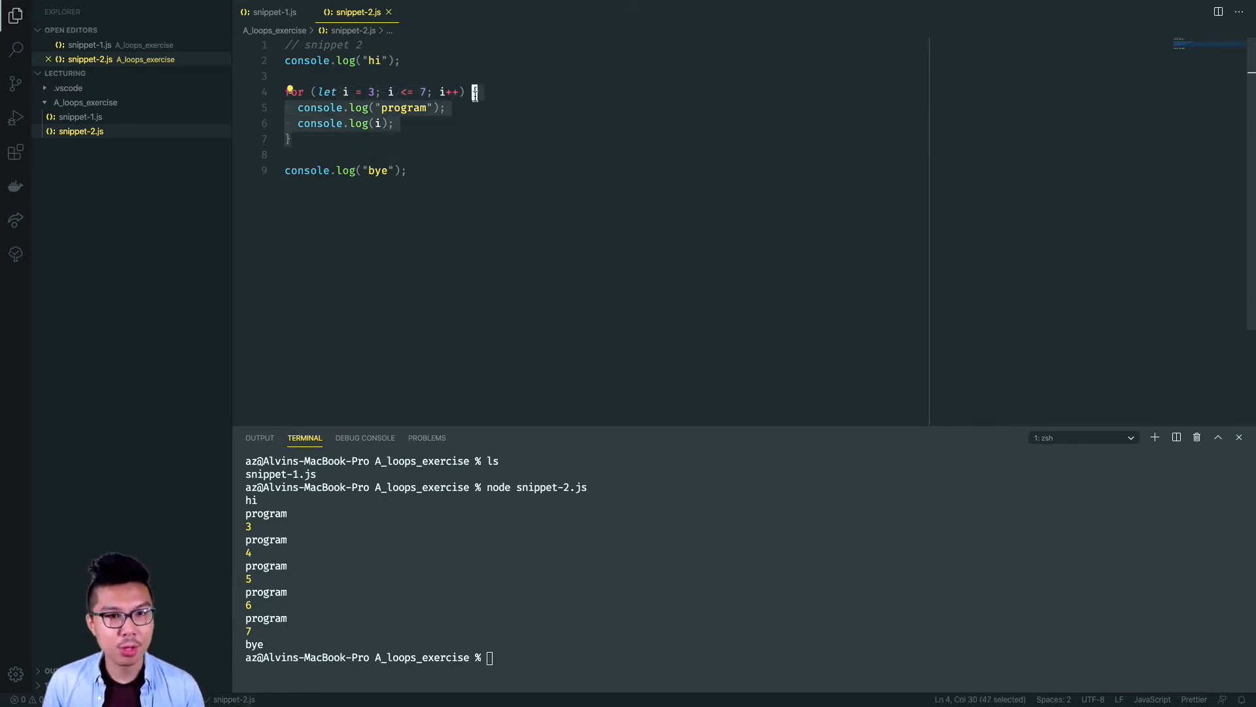
left_click(291, 138)
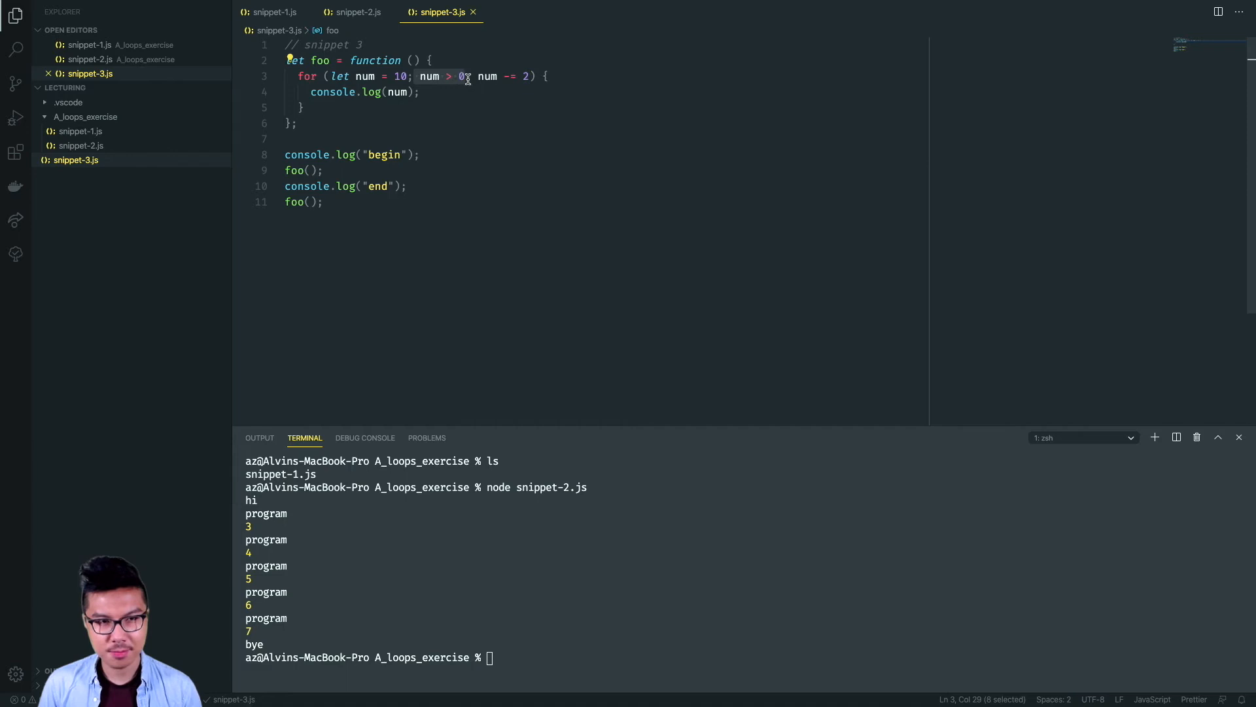
Finish snippet-3.js with console.log("end") and a second foo() call, then run it with node
left_click(420, 91)
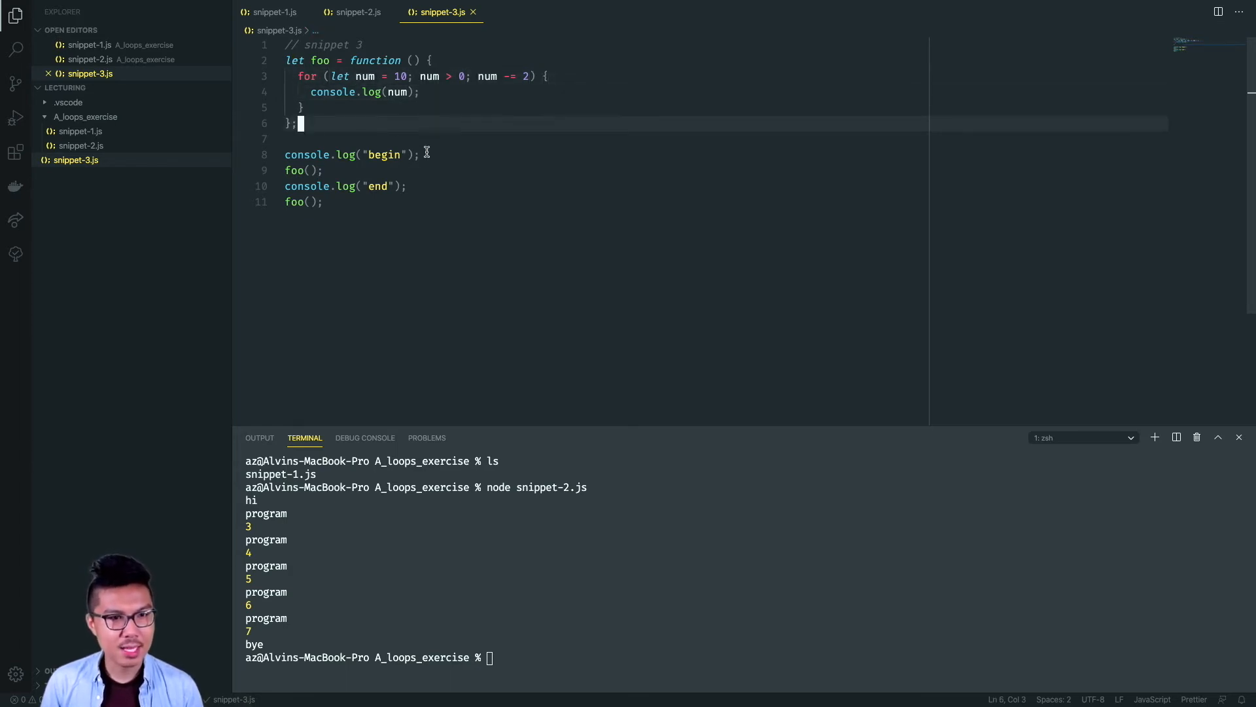
left_click(285, 154)
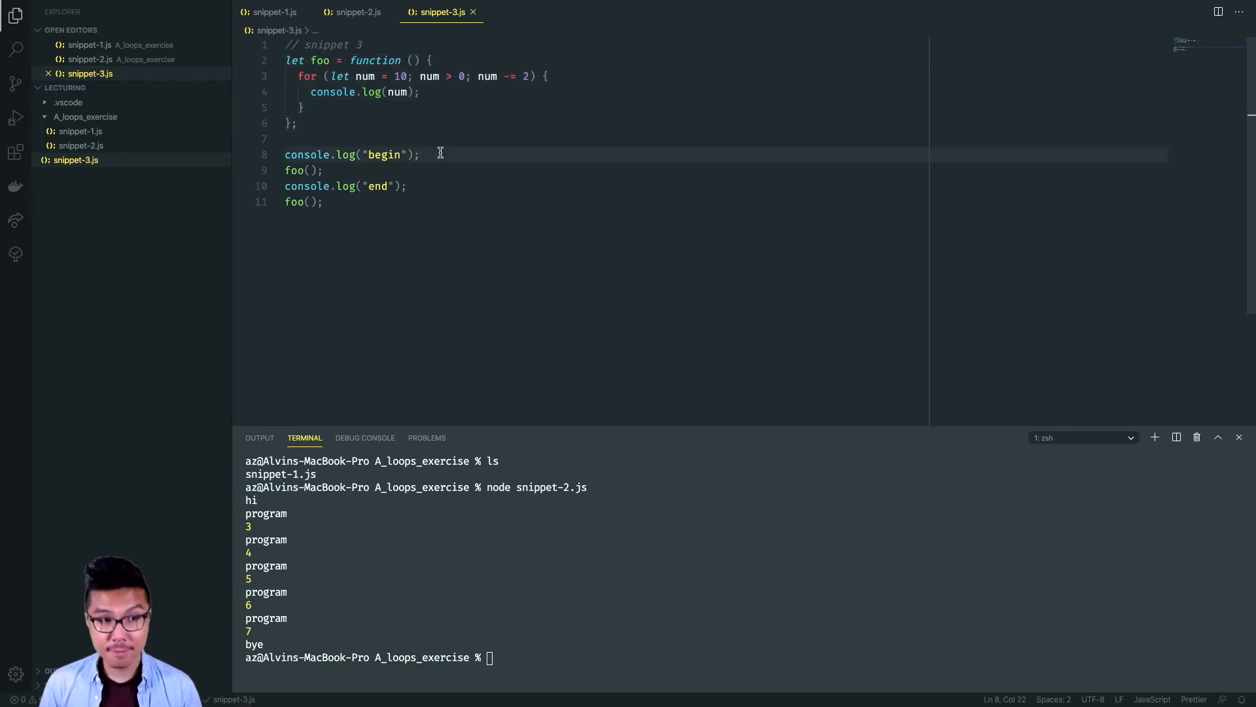
left_click(323, 170)
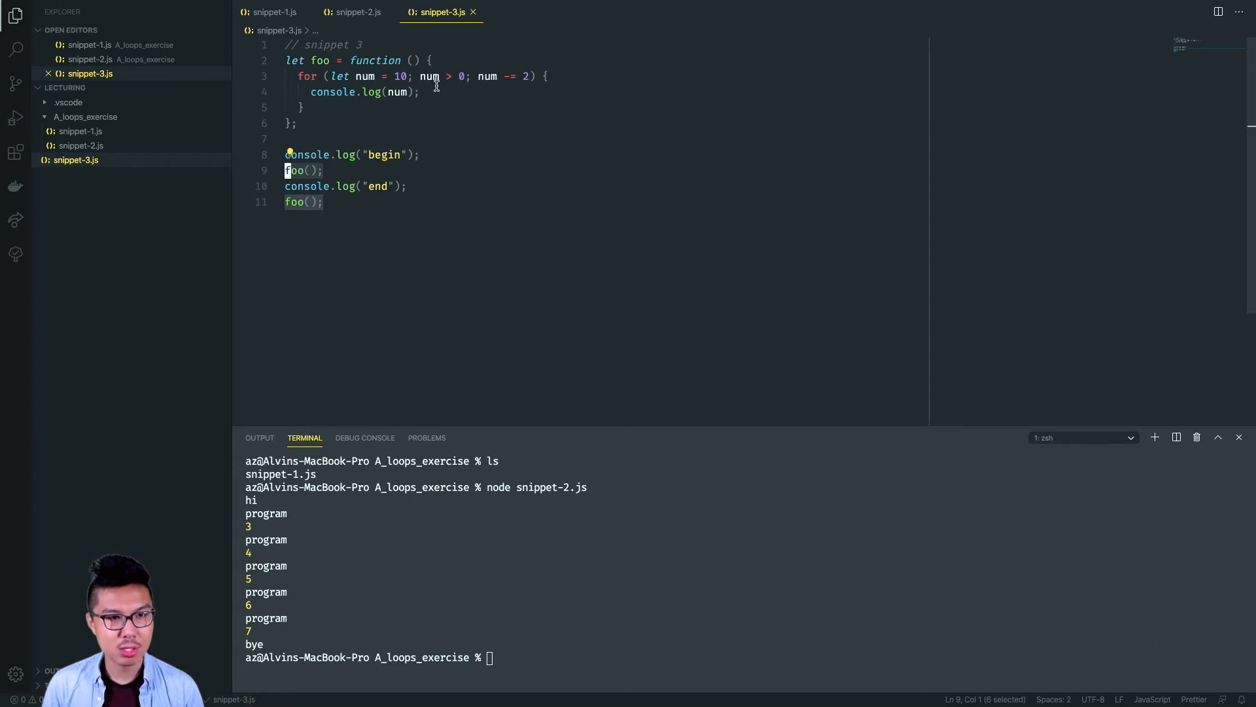
mouse_move(419, 144)
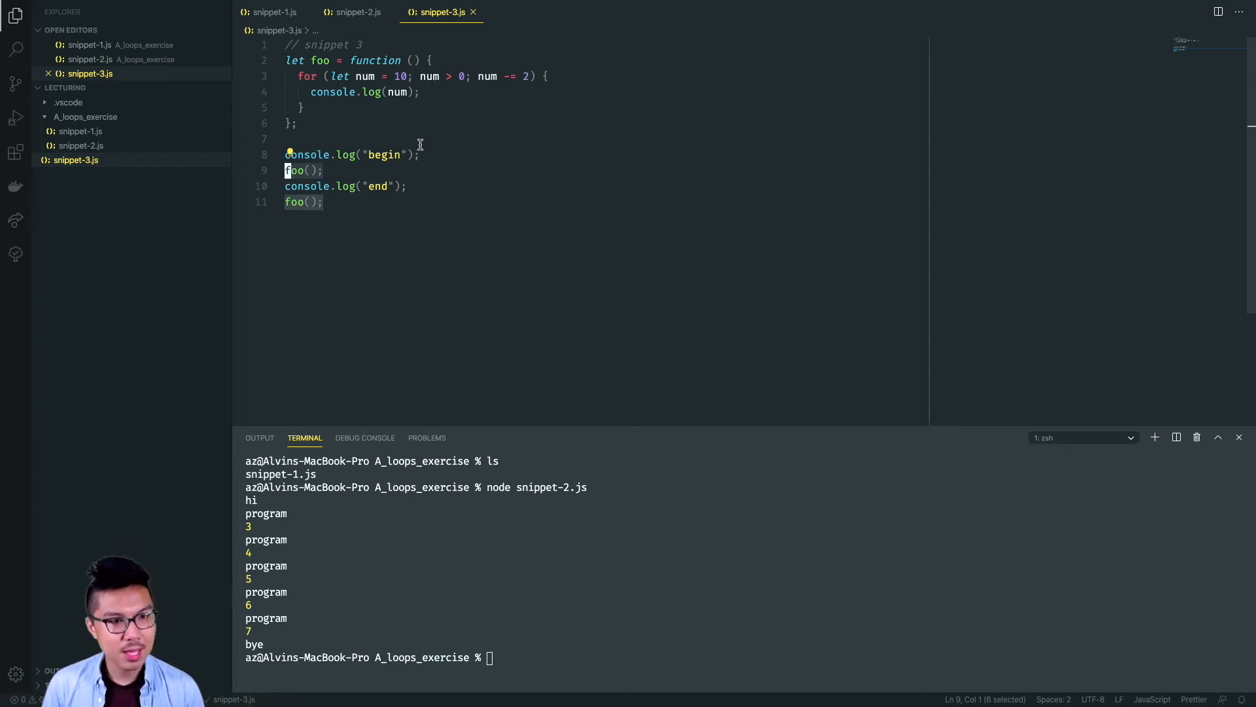
left_click(322, 201)
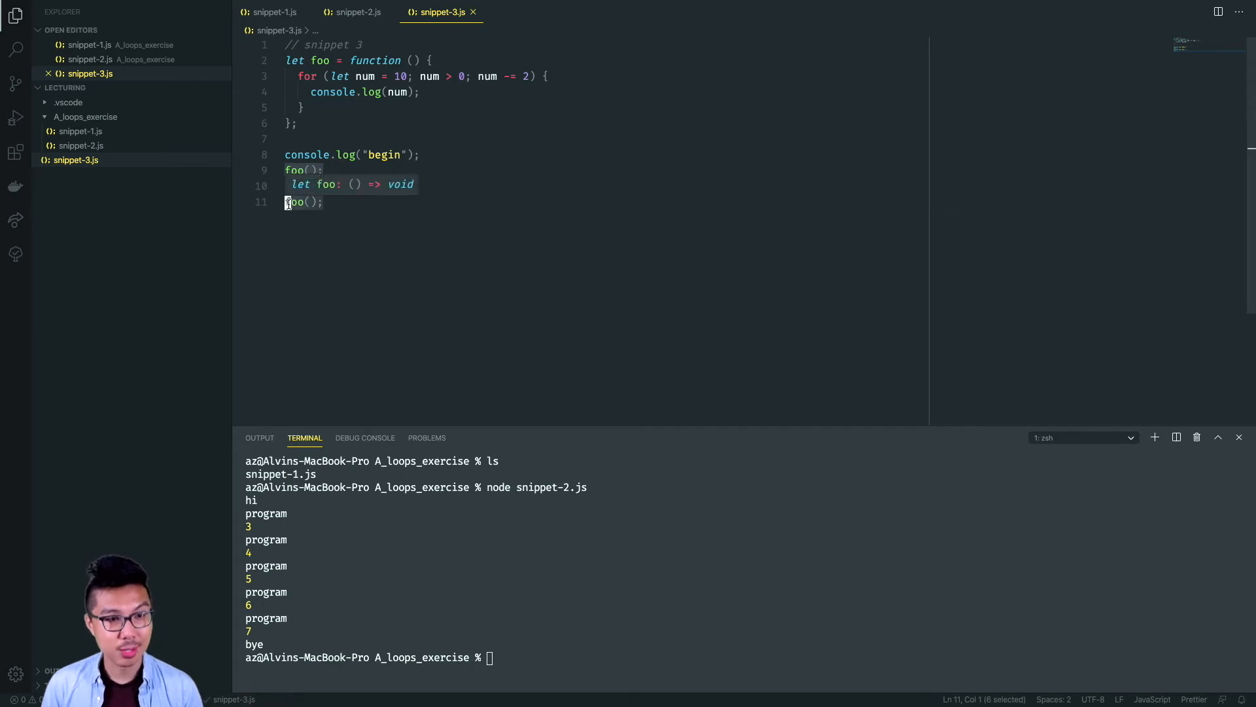
type("node snippet-3.js")
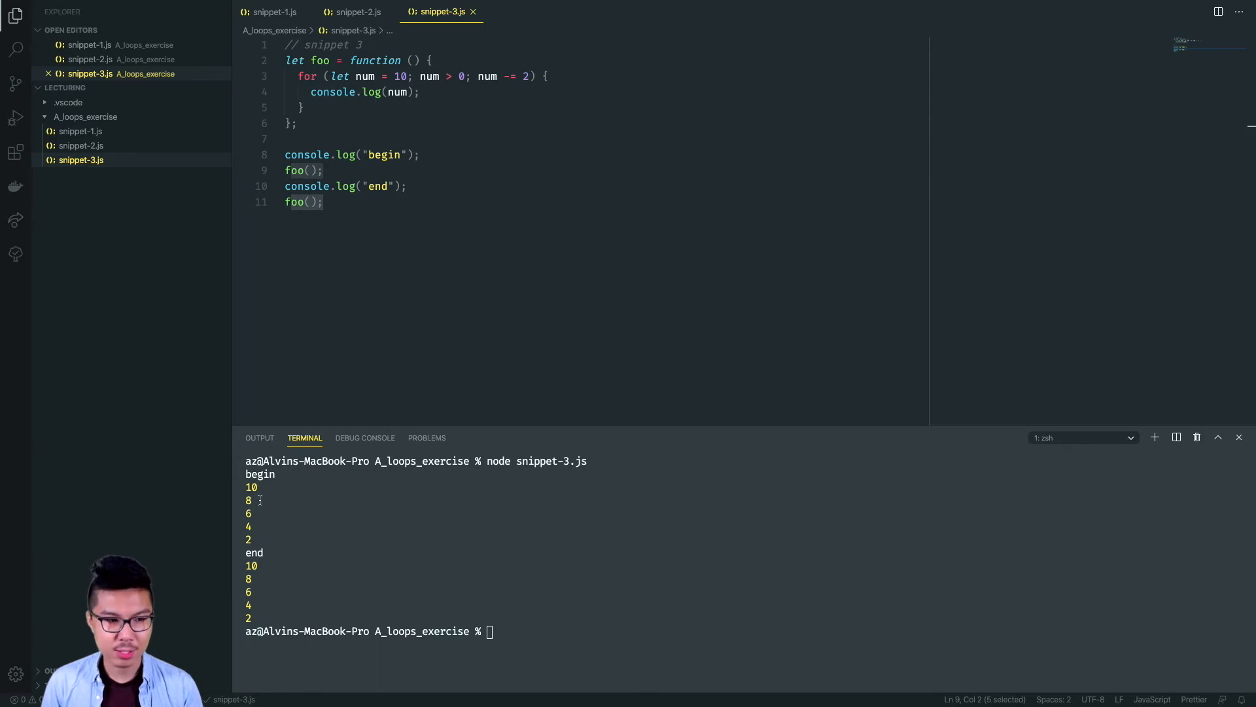
left_click(328, 186)
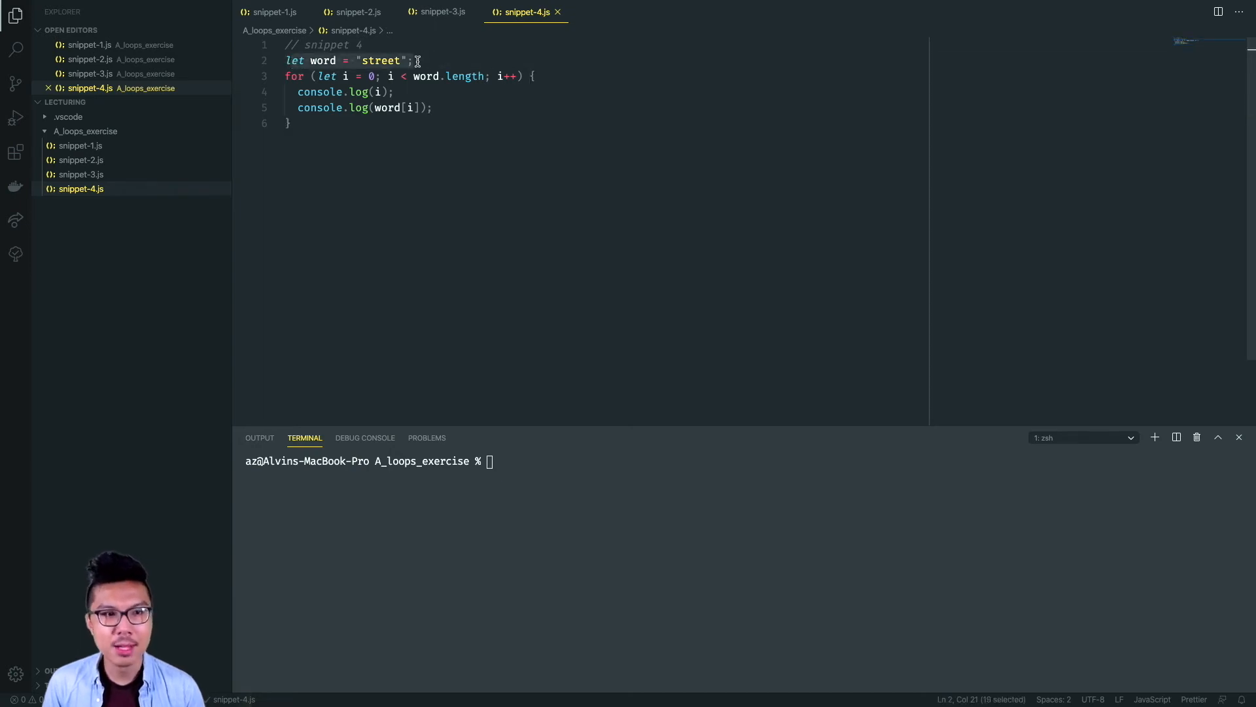
mouse_move(387, 91)
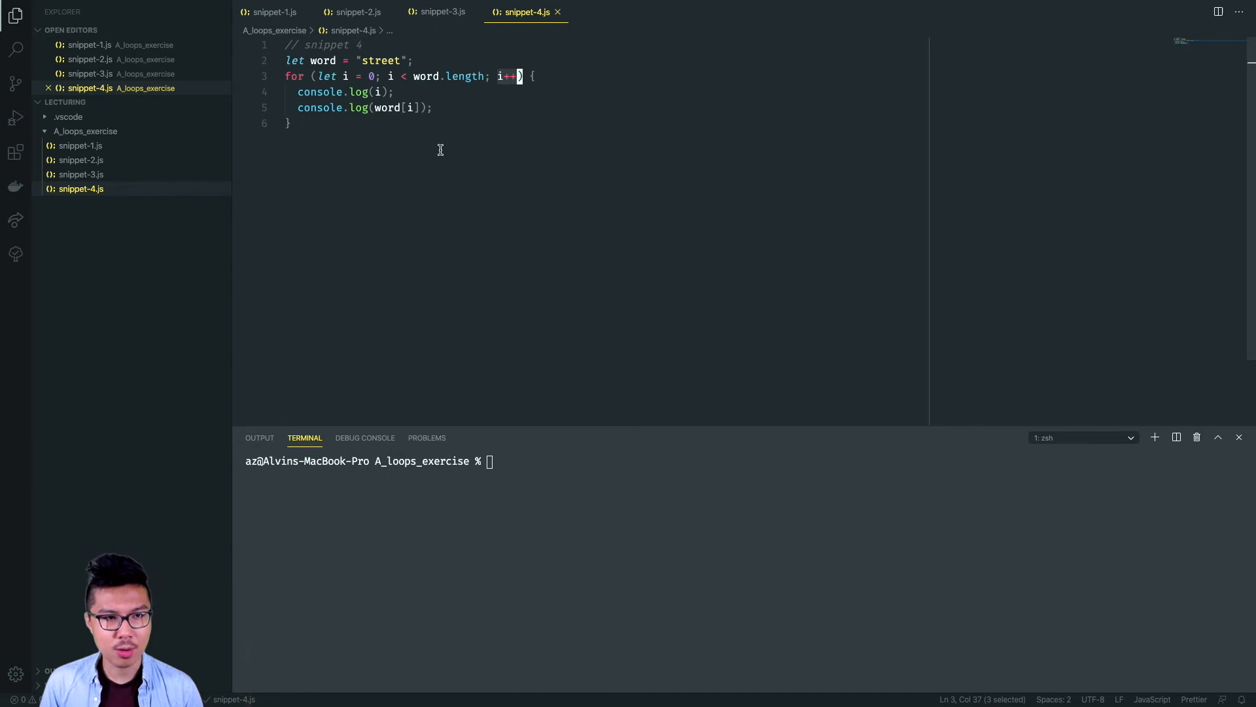
Write snippet-4.js looping over word = "street", logging each index and letter
left_click_drag(517, 76, 405, 76)
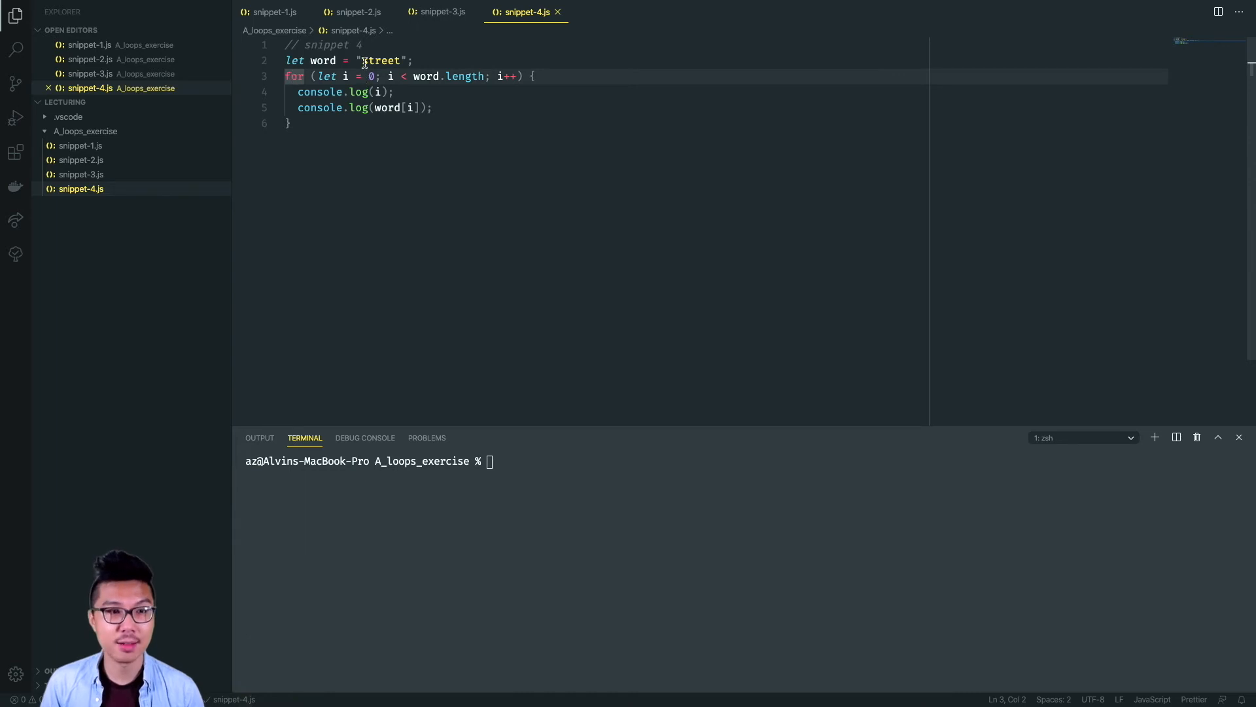
left_click(371, 76)
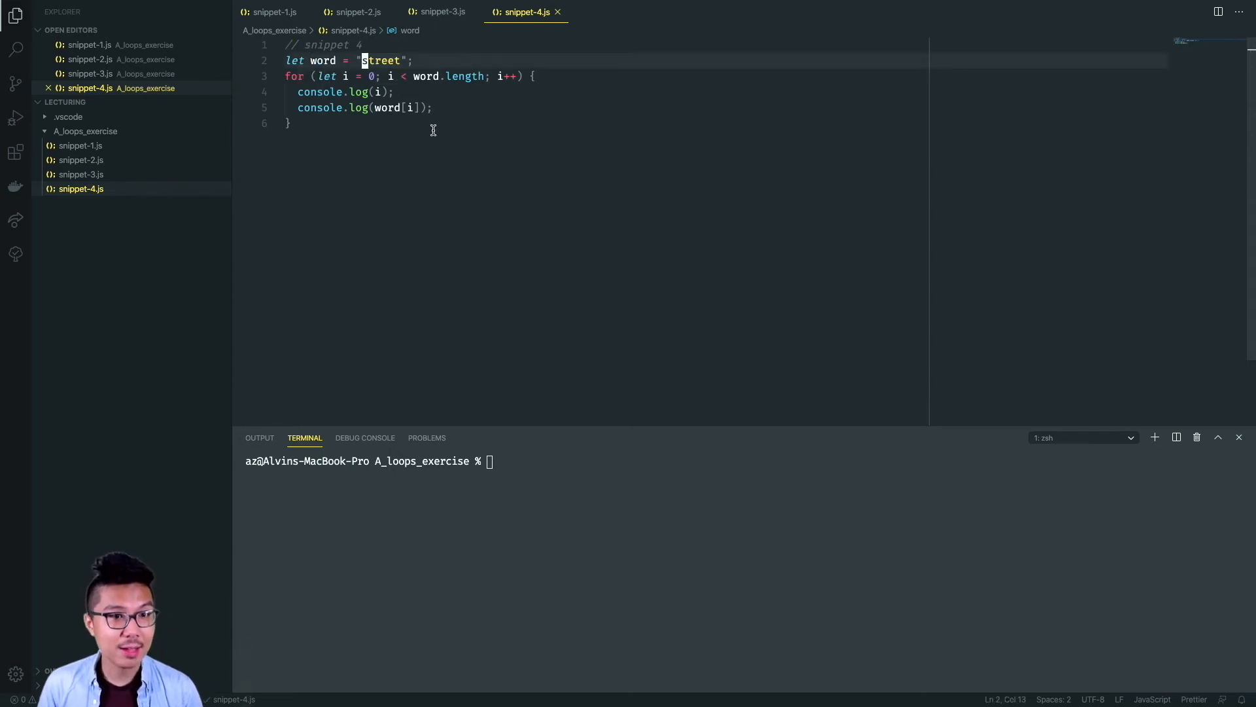
double_click(379, 61)
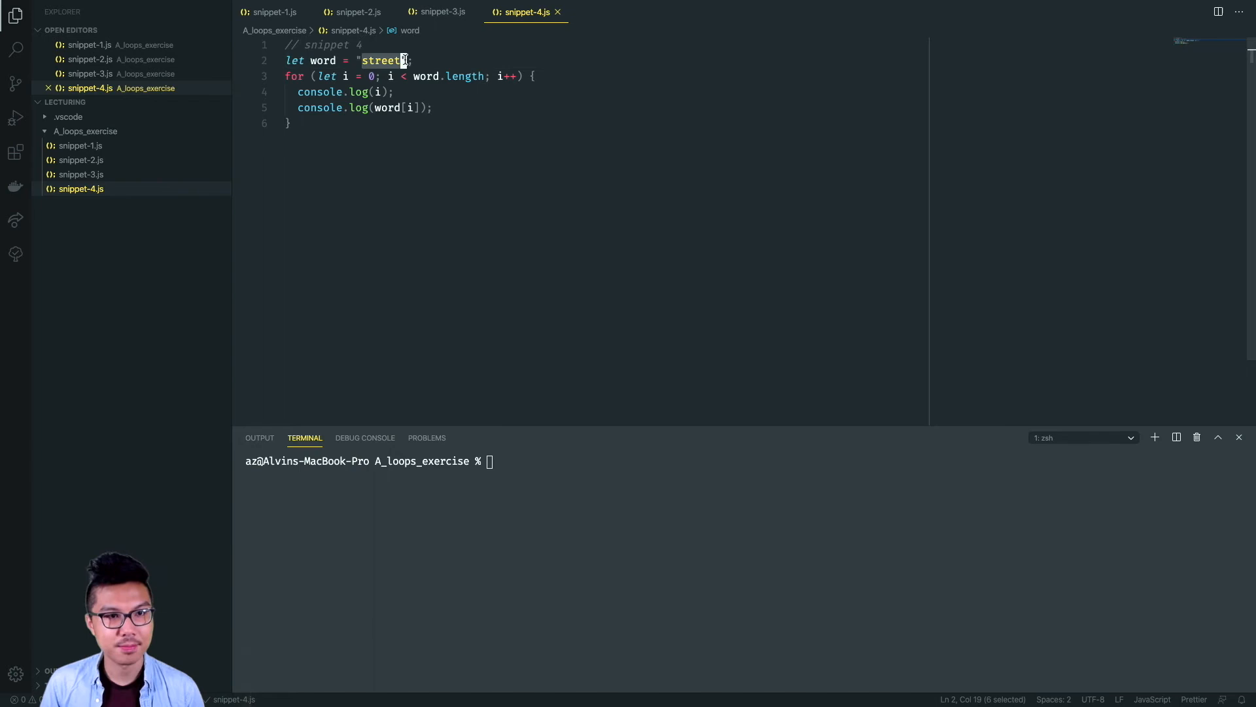
left_click(392, 76)
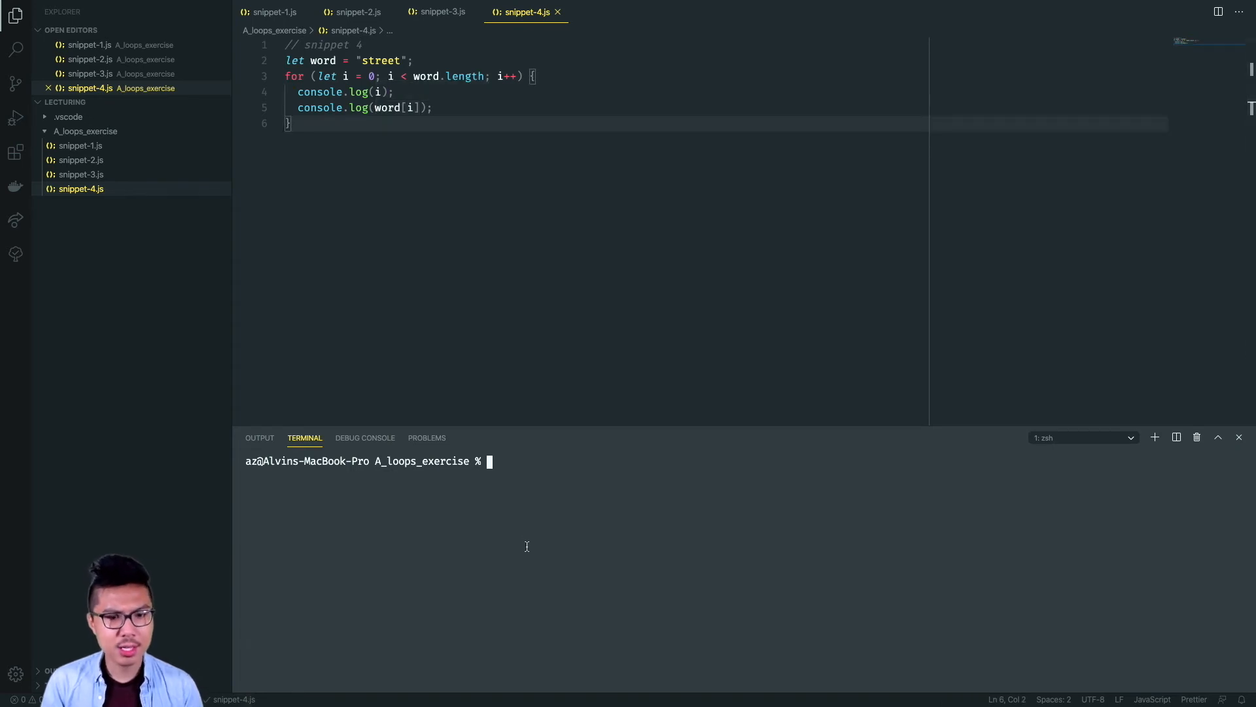
Run node snippet-4.js printing indexes 0–5 with letters, then change the condition to <=
type("node")
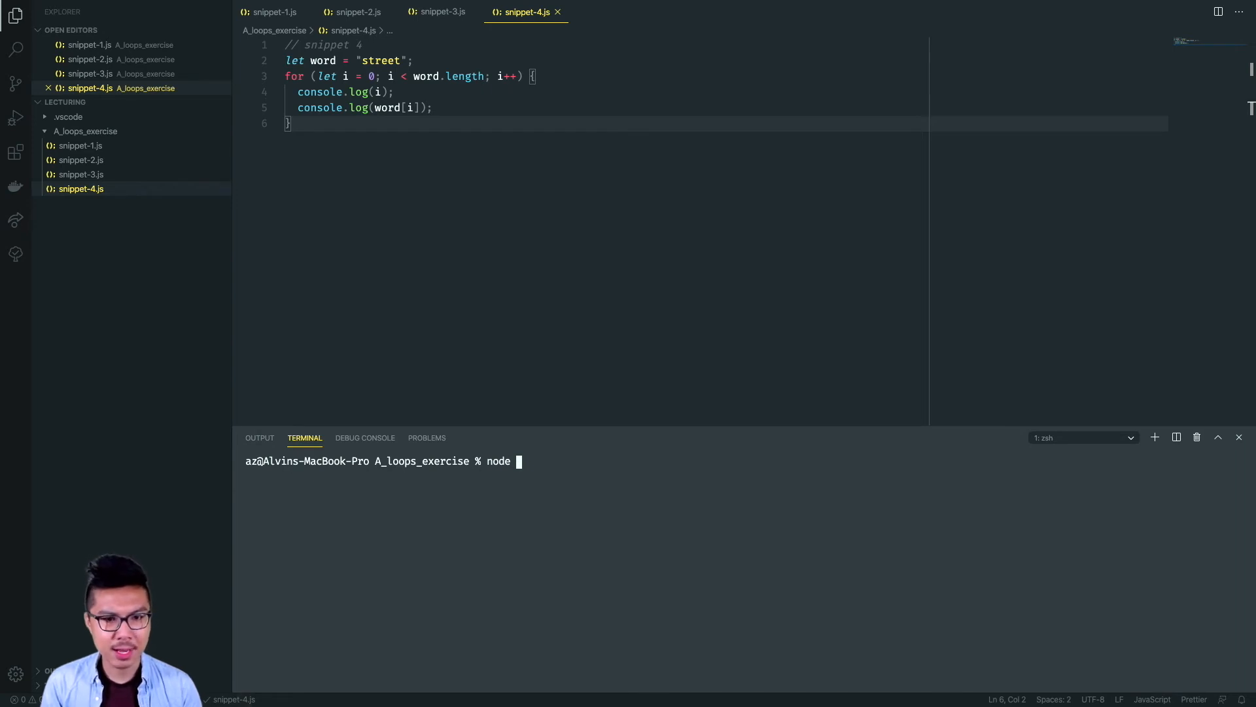
type("snippet-4.js")
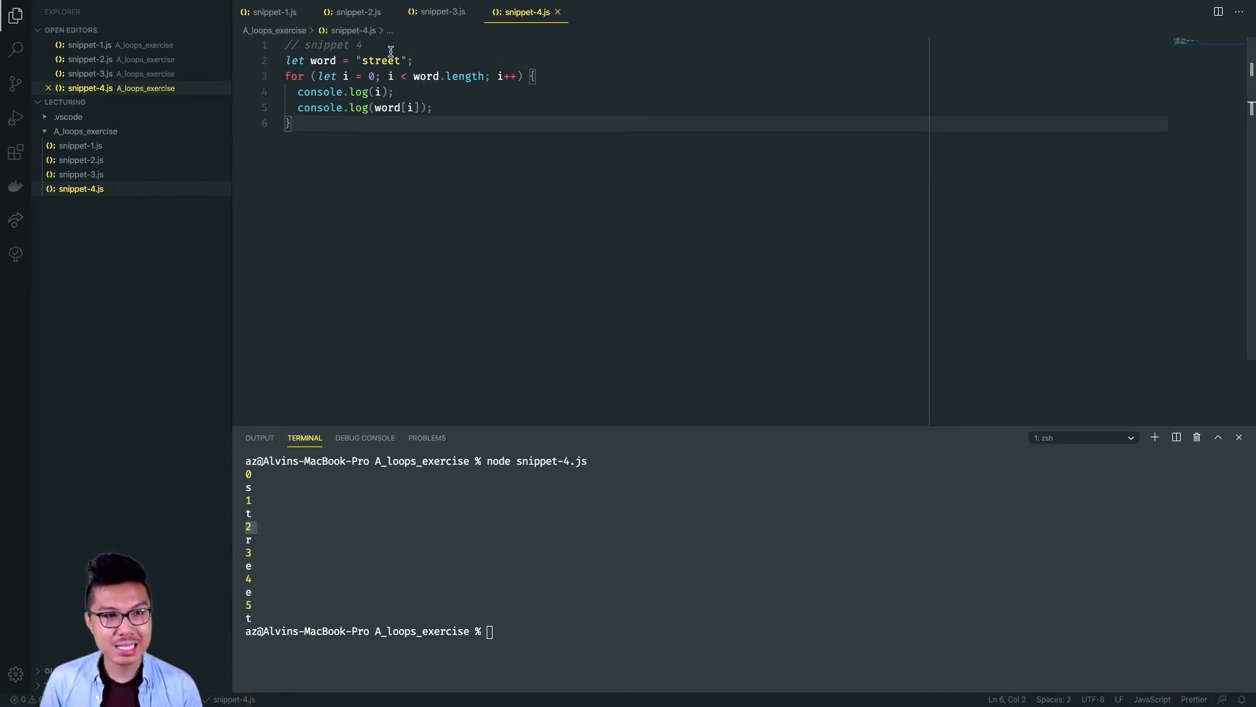
left_click_drag(415, 76, 498, 76)
type("=")
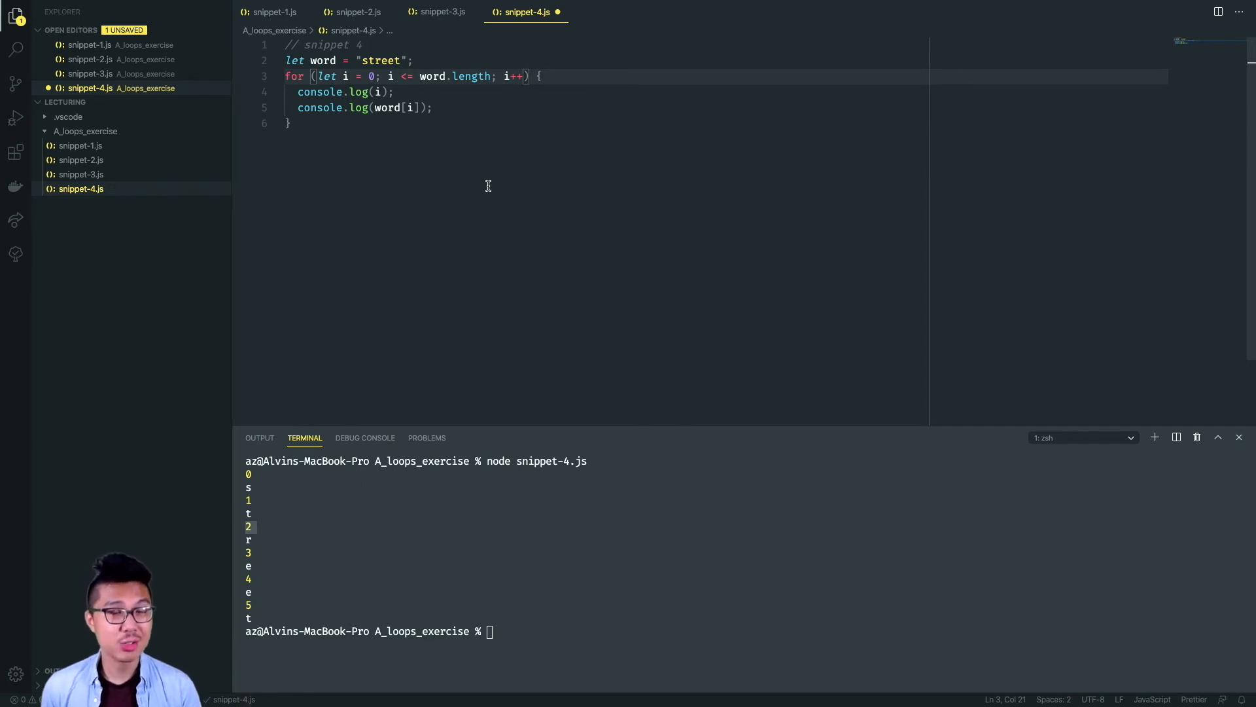
Save snippet-4.js and rerun it, showing the extra index 6 with undefined
key("cmd+s")
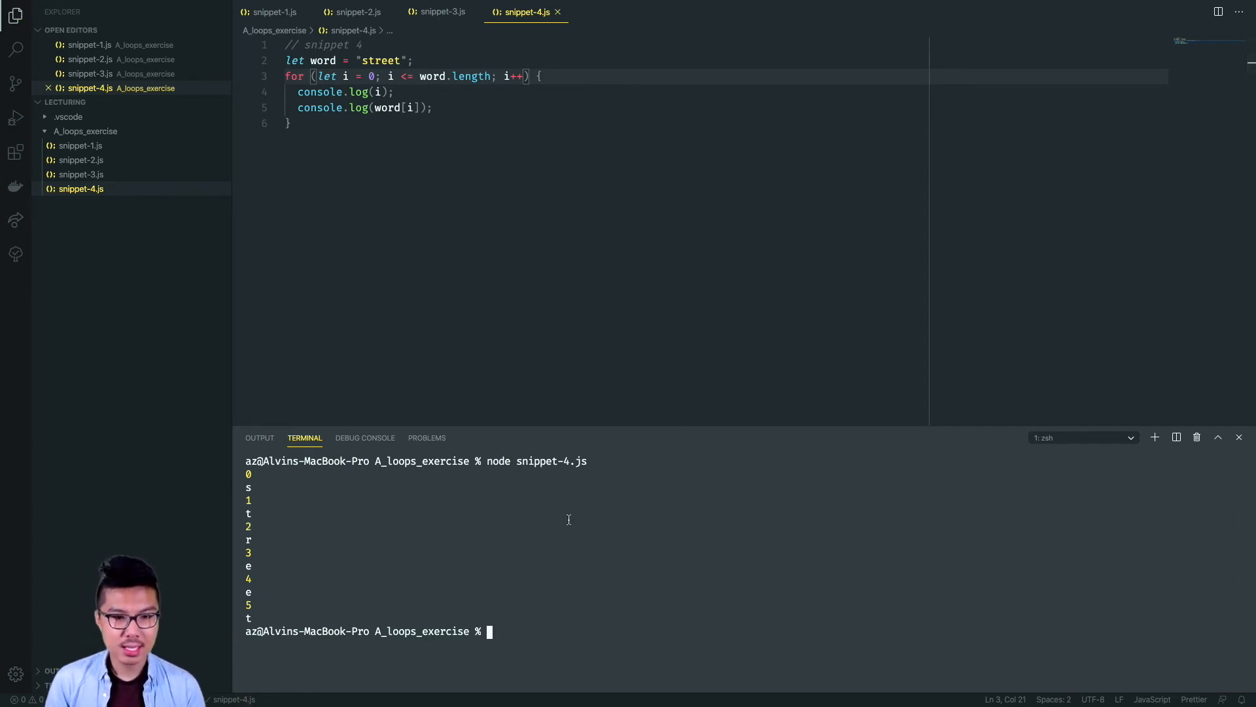
key("Enter")
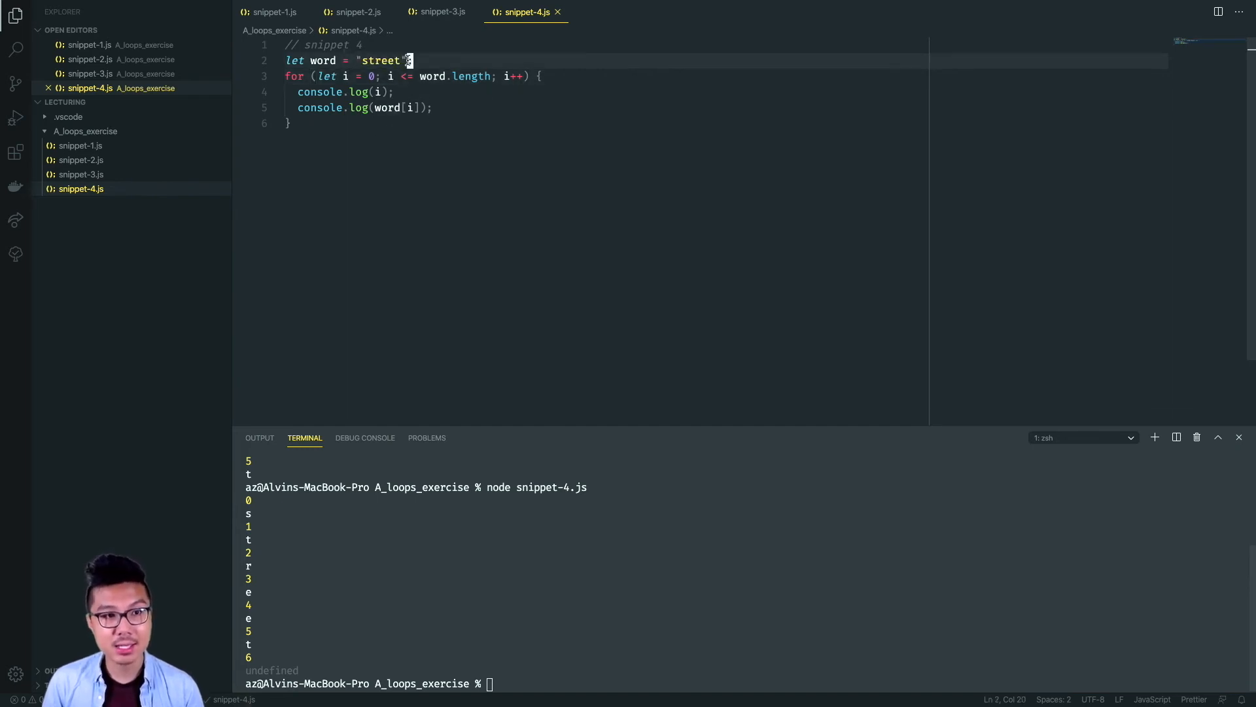
double_click(382, 60)
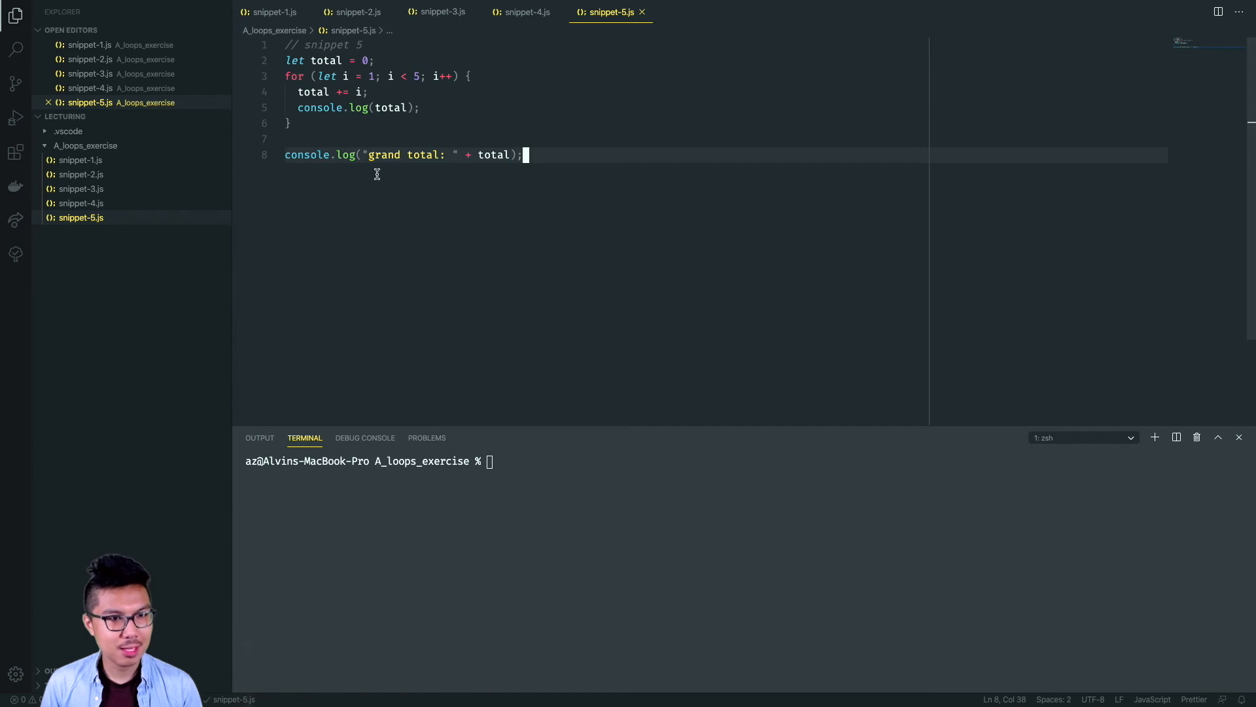
mouse_move(553, 174)
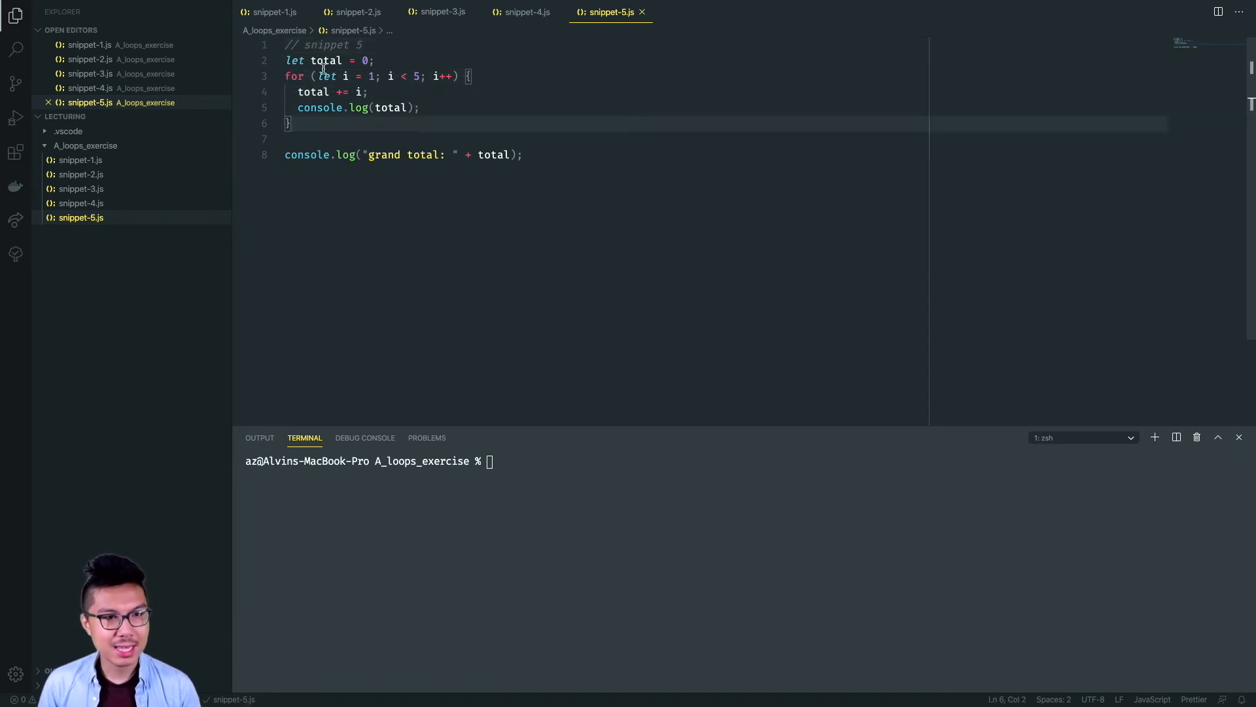
Write snippet-5.js adding i from 1 to 4 into total and logging the grand total
left_click_drag(318, 76, 457, 76)
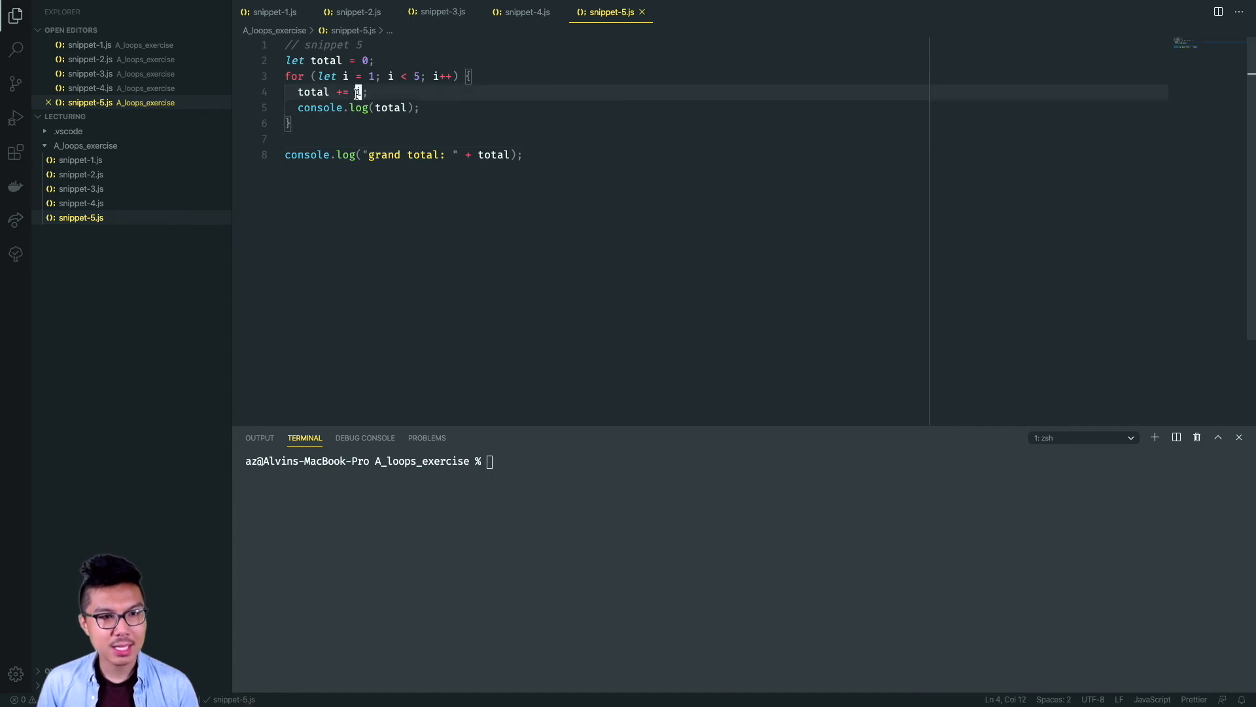
type("i")
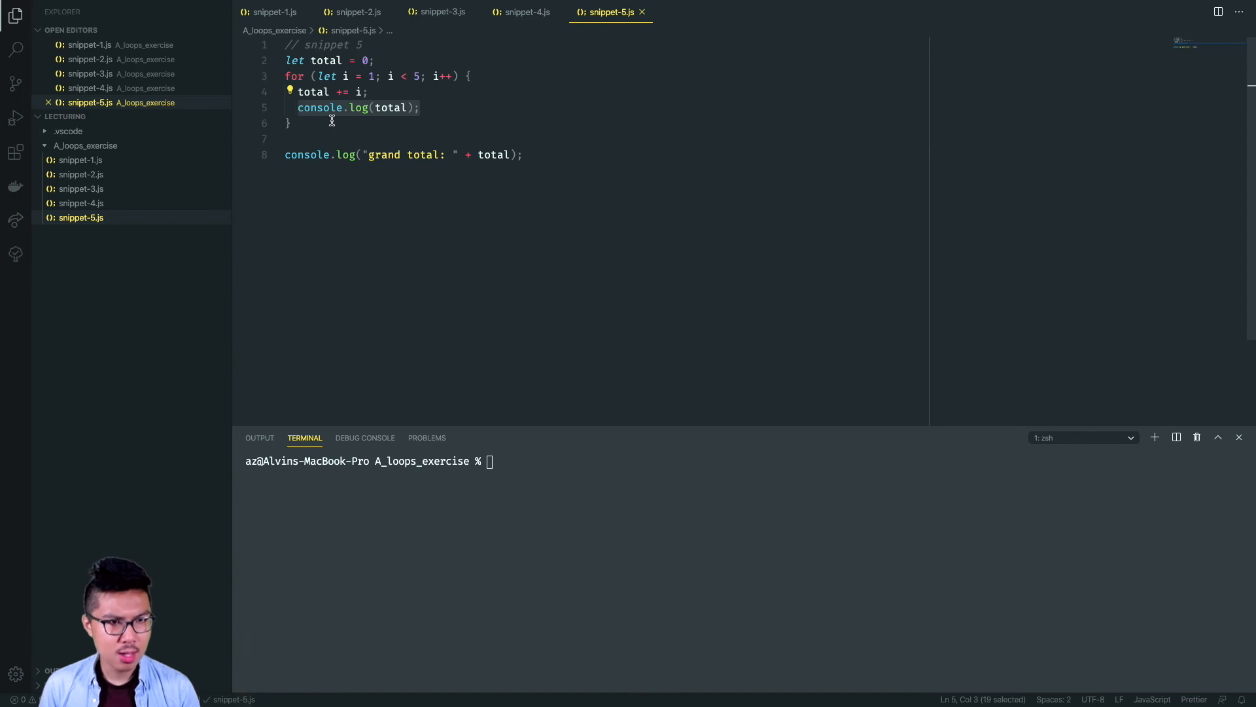
mouse_move(359, 184)
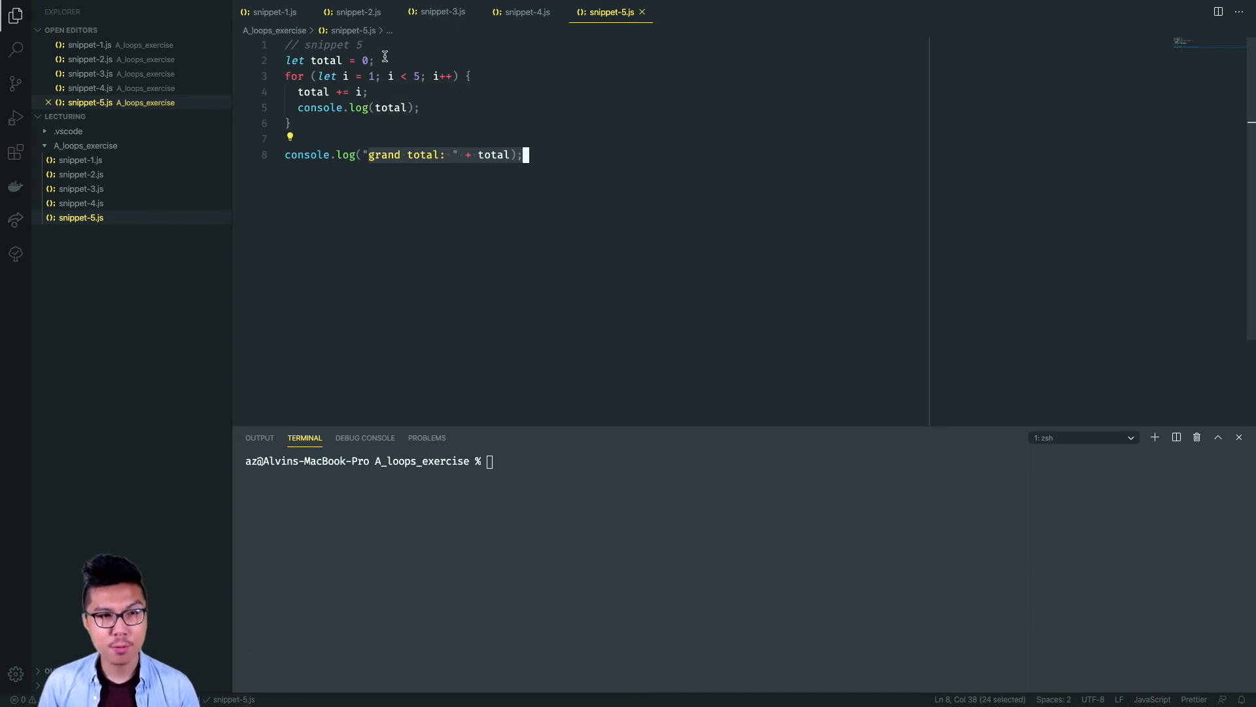
Run node snippet-5.js, printing 1, 3, 6, 10 and grand total: 10
type("node snippet-")
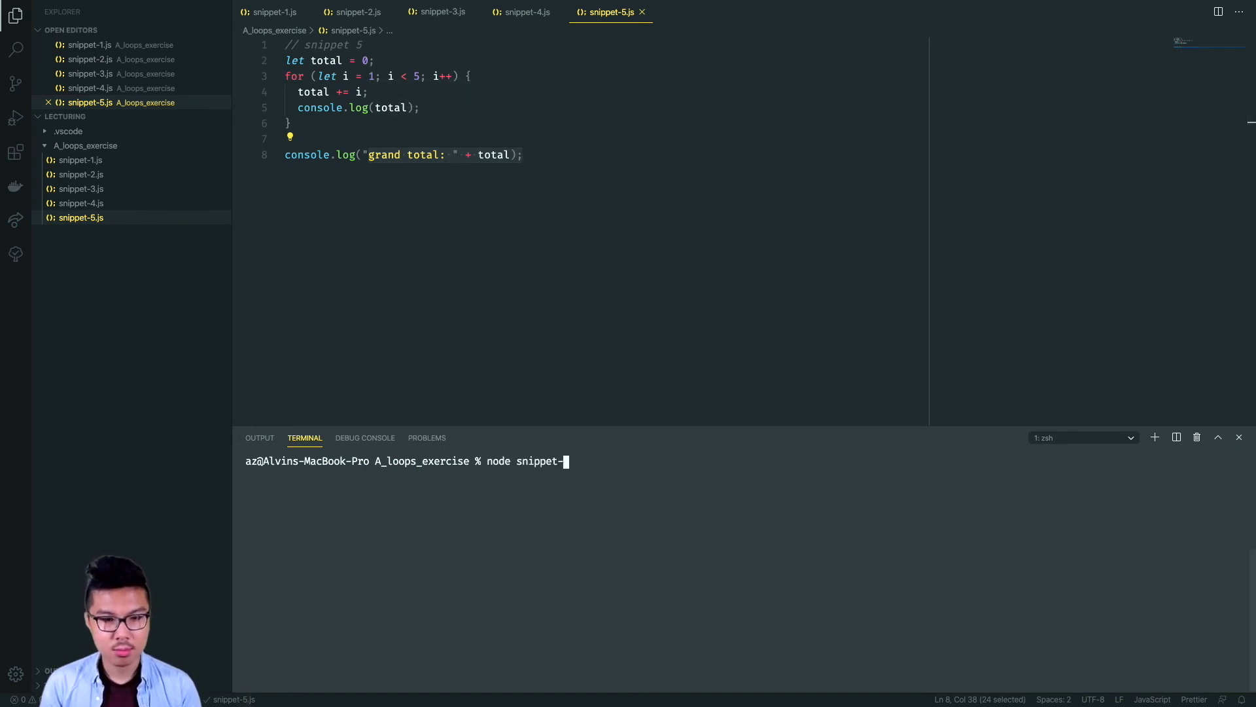
key("Enter")
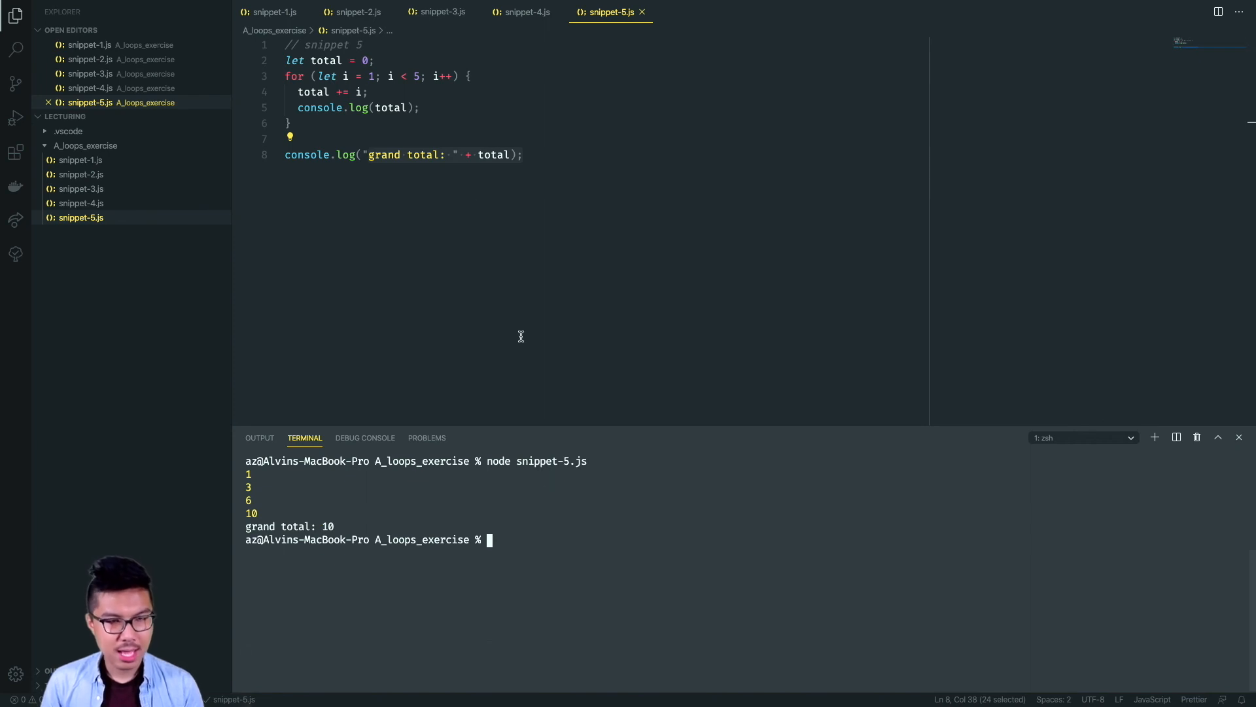
mouse_move(401, 166)
type(" //")
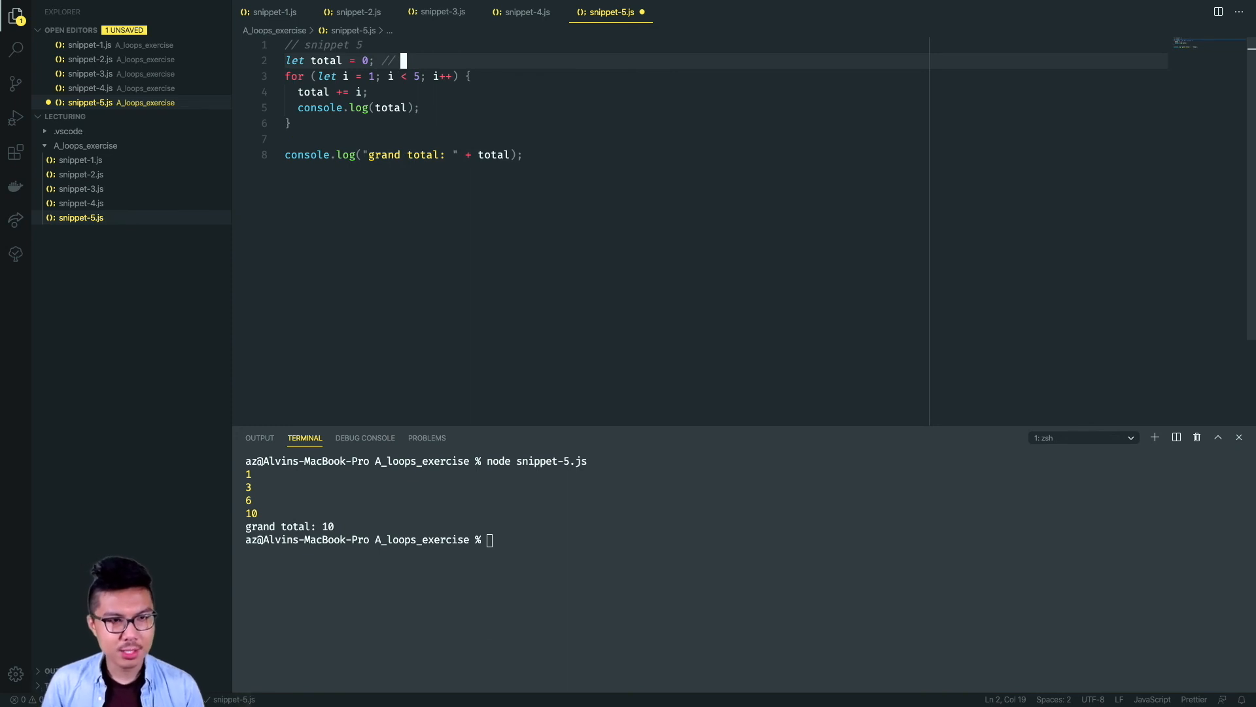
Trace the running total in a trailing comment up to // 10, then view the GitHub exercise page
type("0")
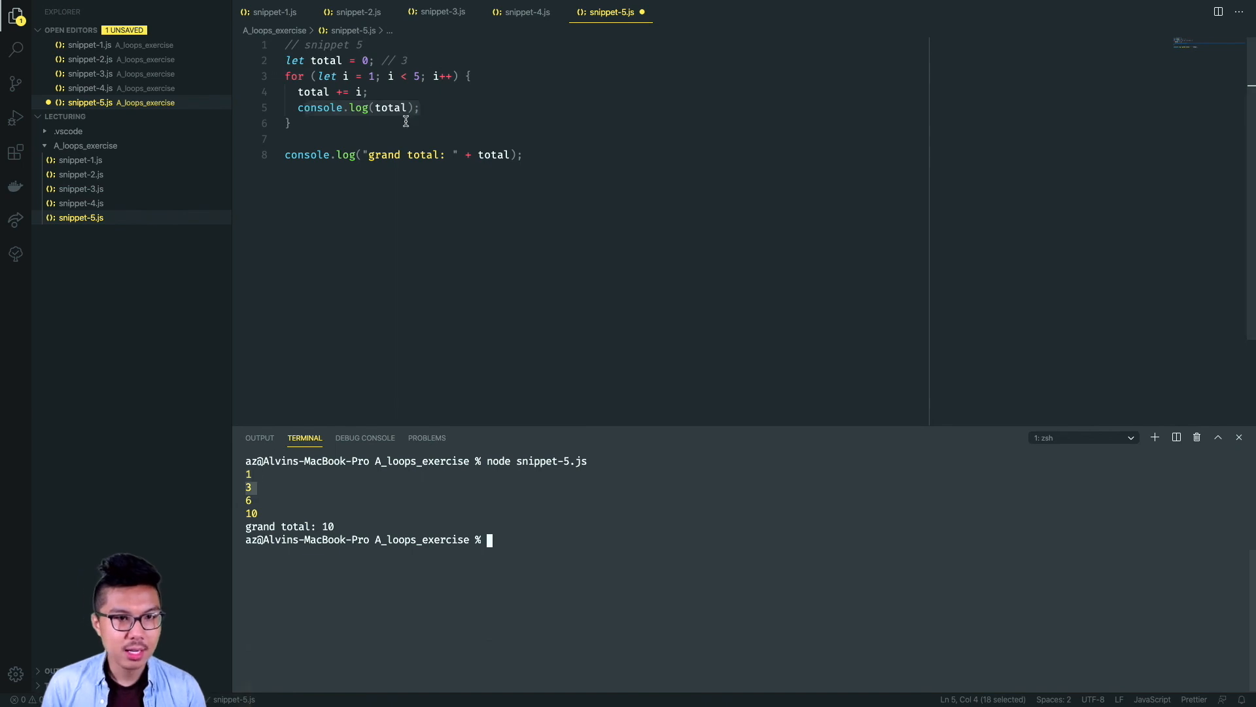
mouse_move(439, 105)
type("6")
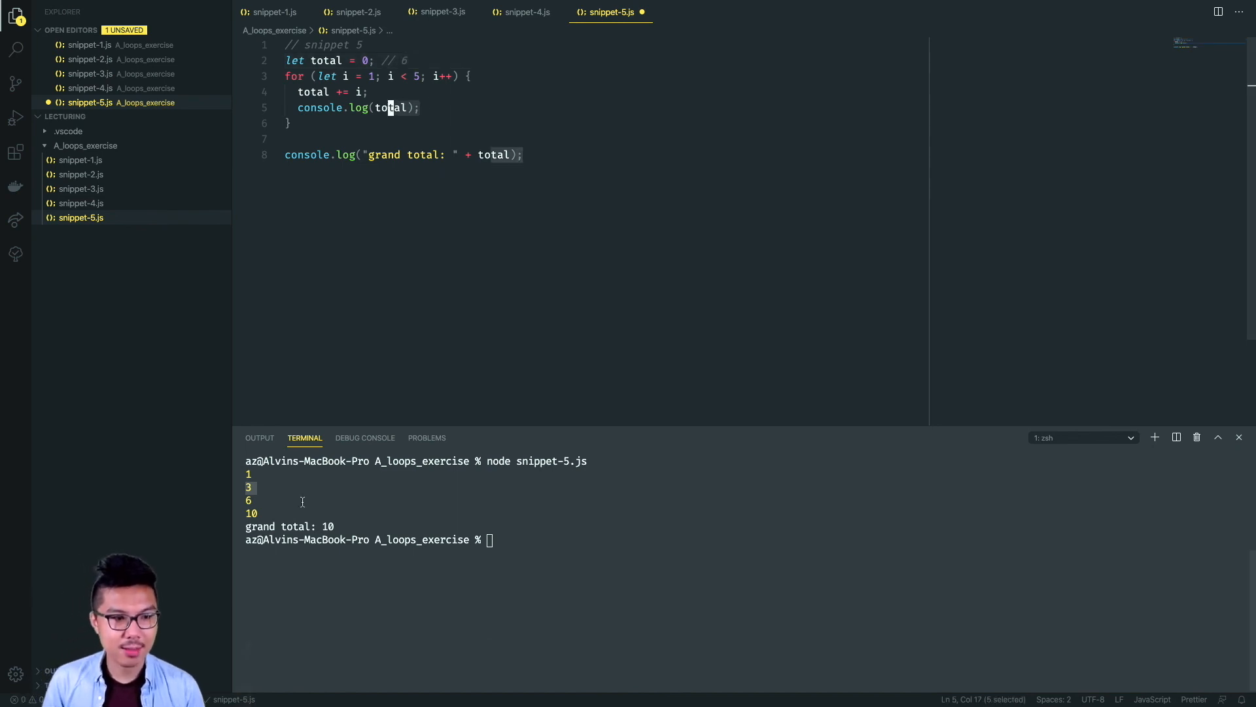
left_click(433, 91)
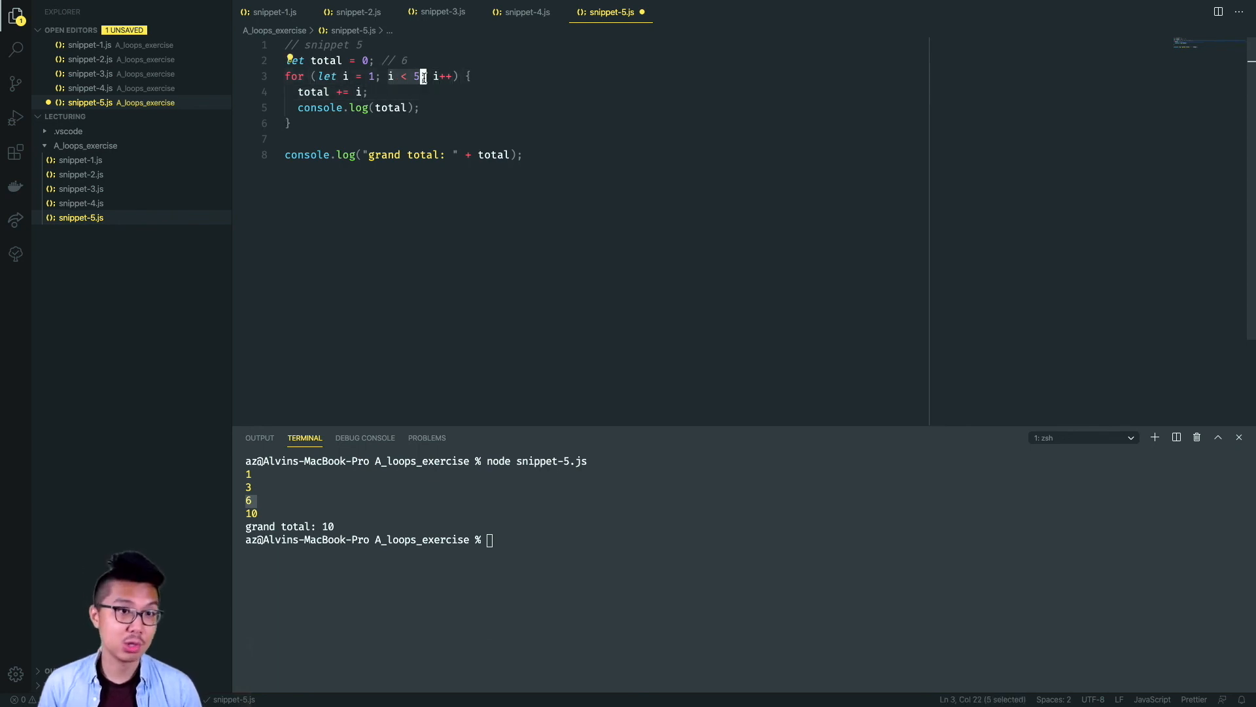
left_click(365, 92)
type("10")
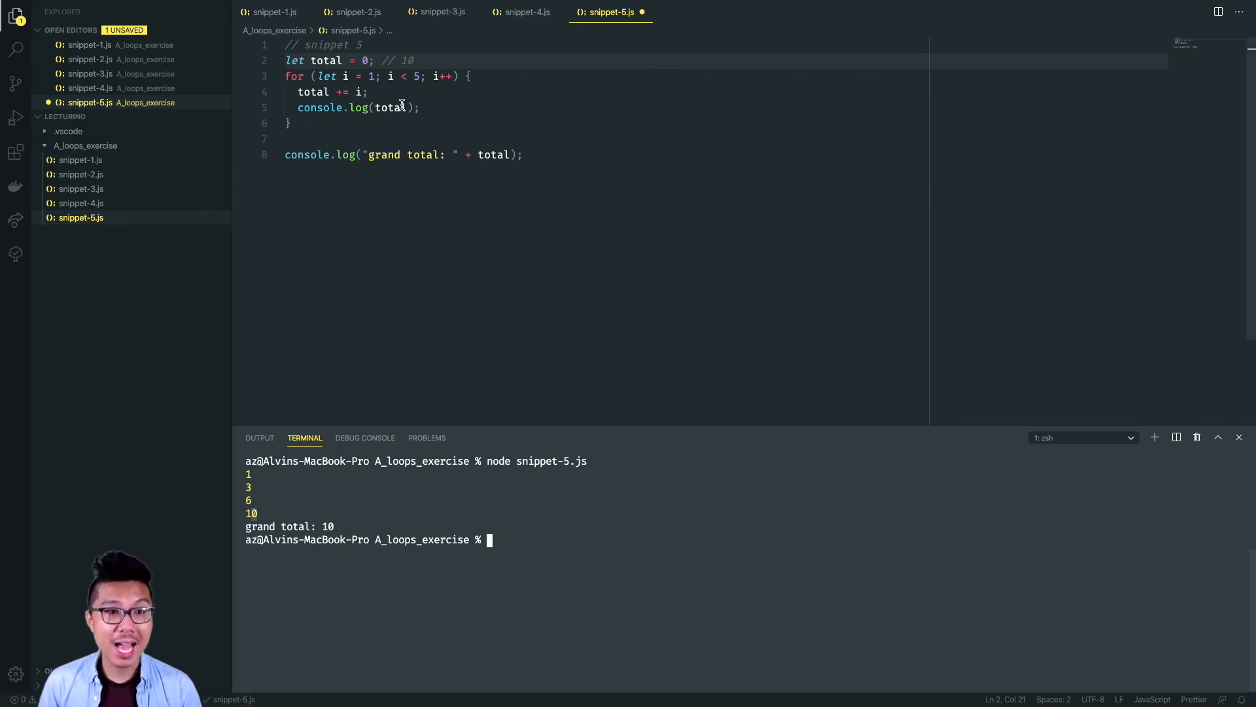
mouse_move(437, 75)
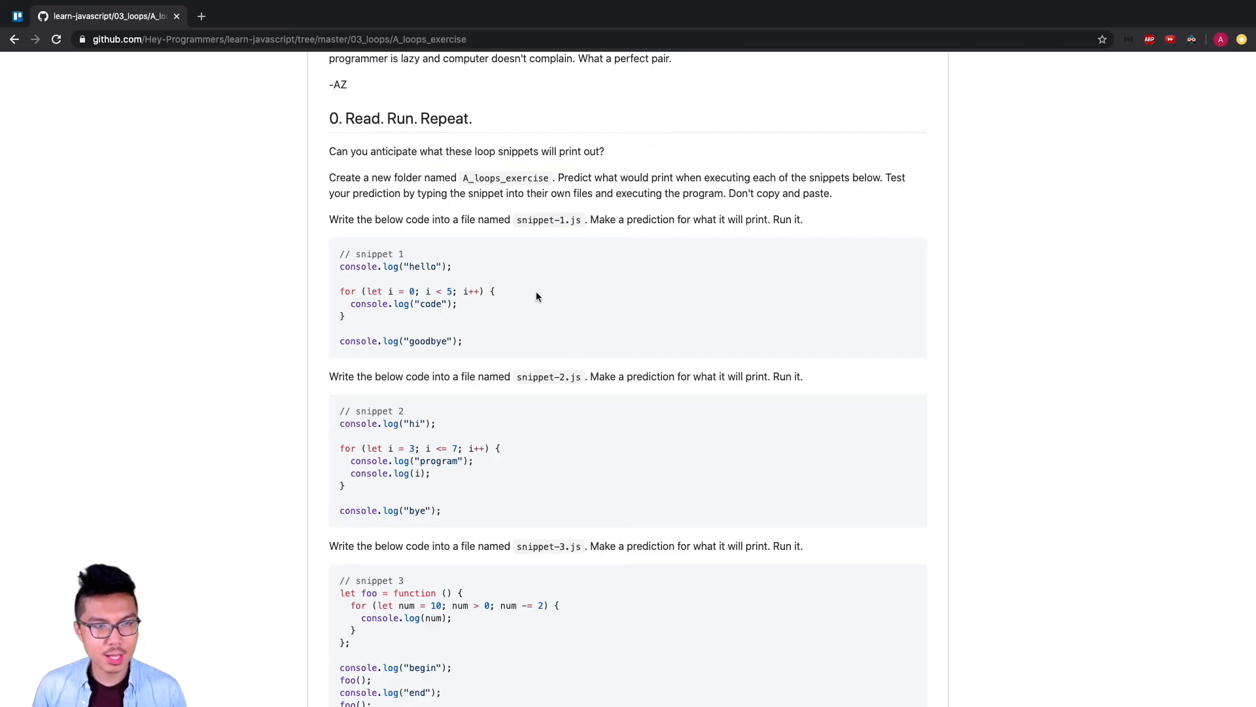
mouse_move(389, 148)
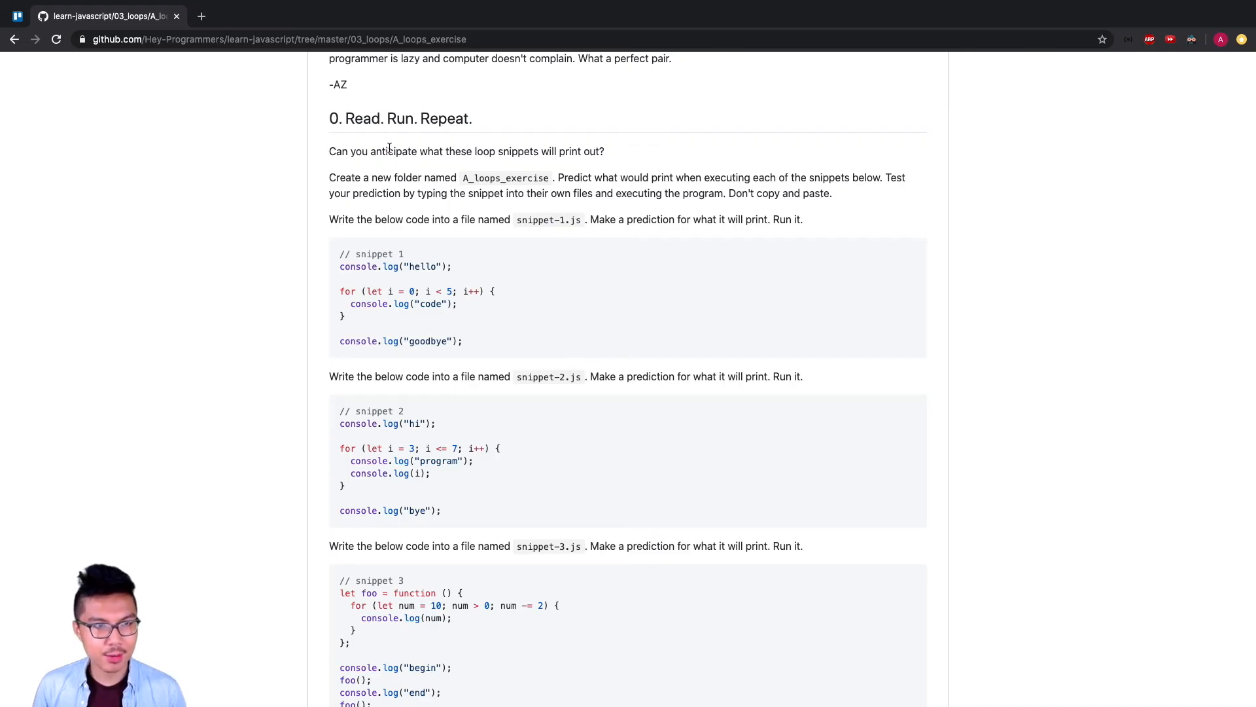
scroll("down", 3)
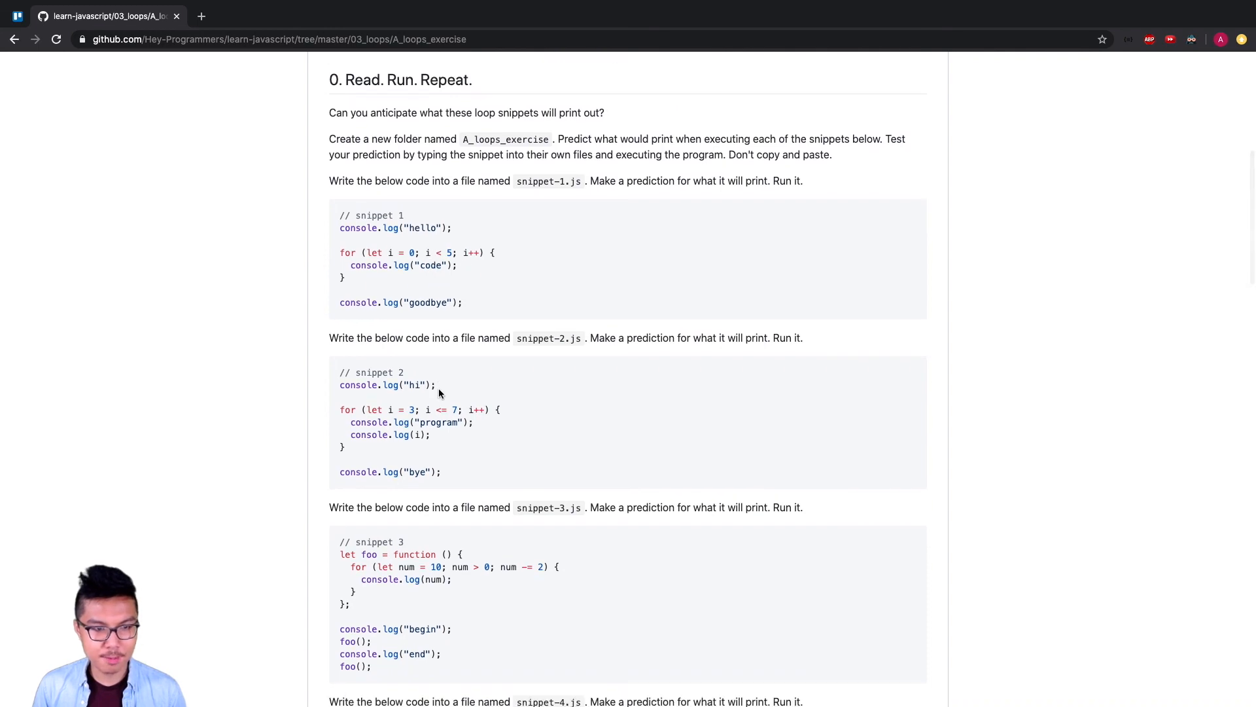
scroll("down", 3)
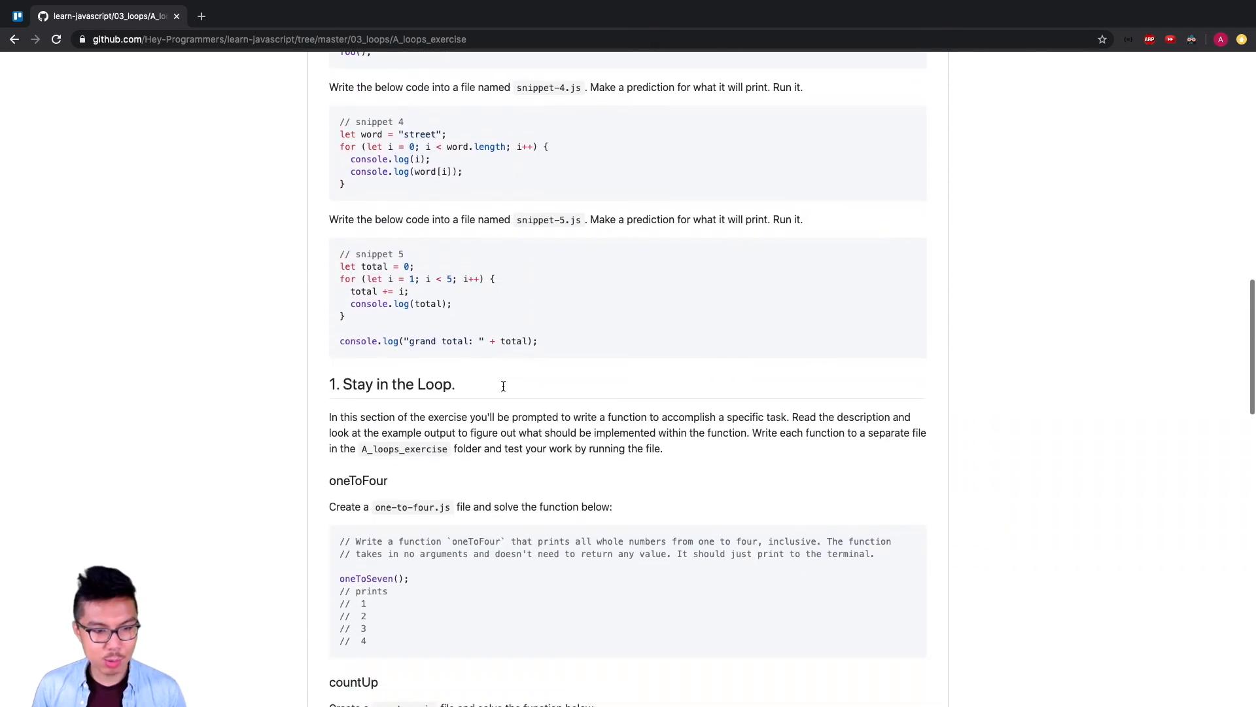
scroll("down", 3)
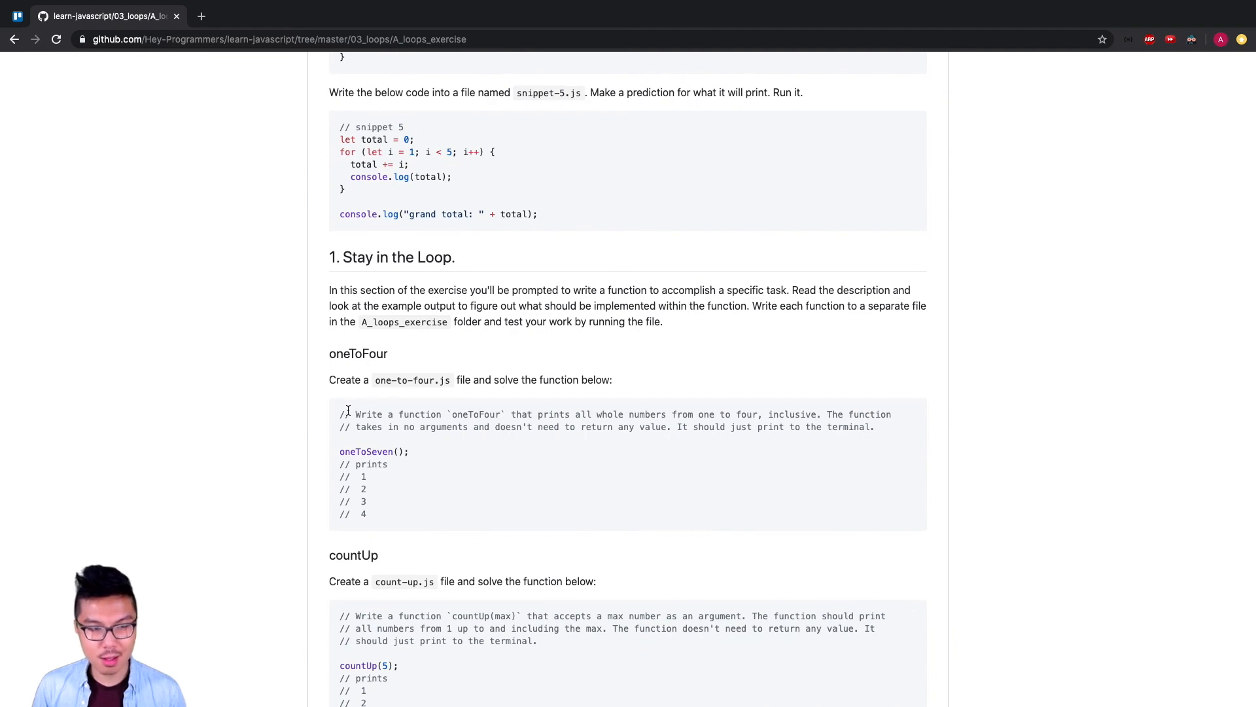